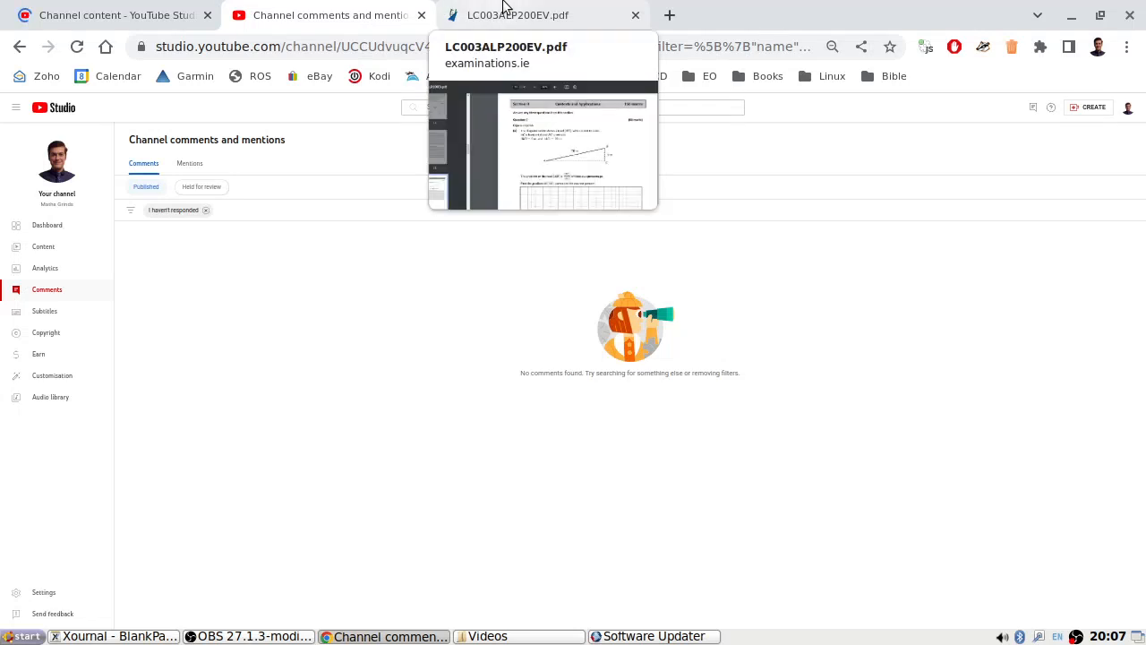
Show the Question 7(a) road-gradient triangle on page 16, briefly checking the Xournal notebook.
{"action": "left_click", "coordinate": [518, 16]}
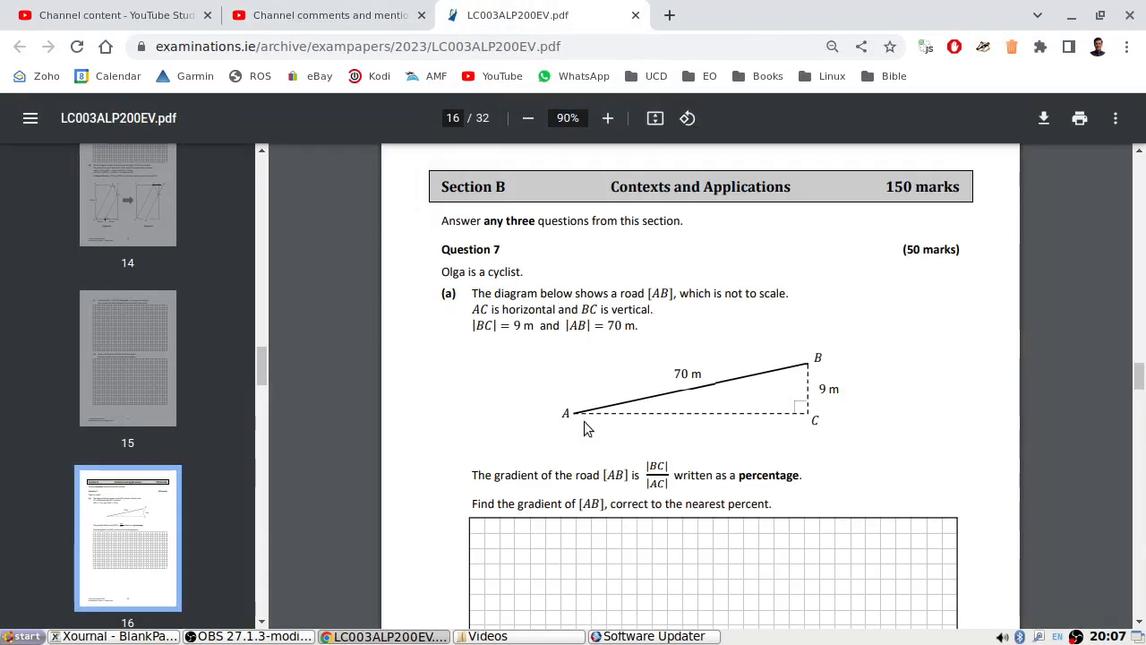
{"action": "mouse_move", "coordinate": [588, 423]}
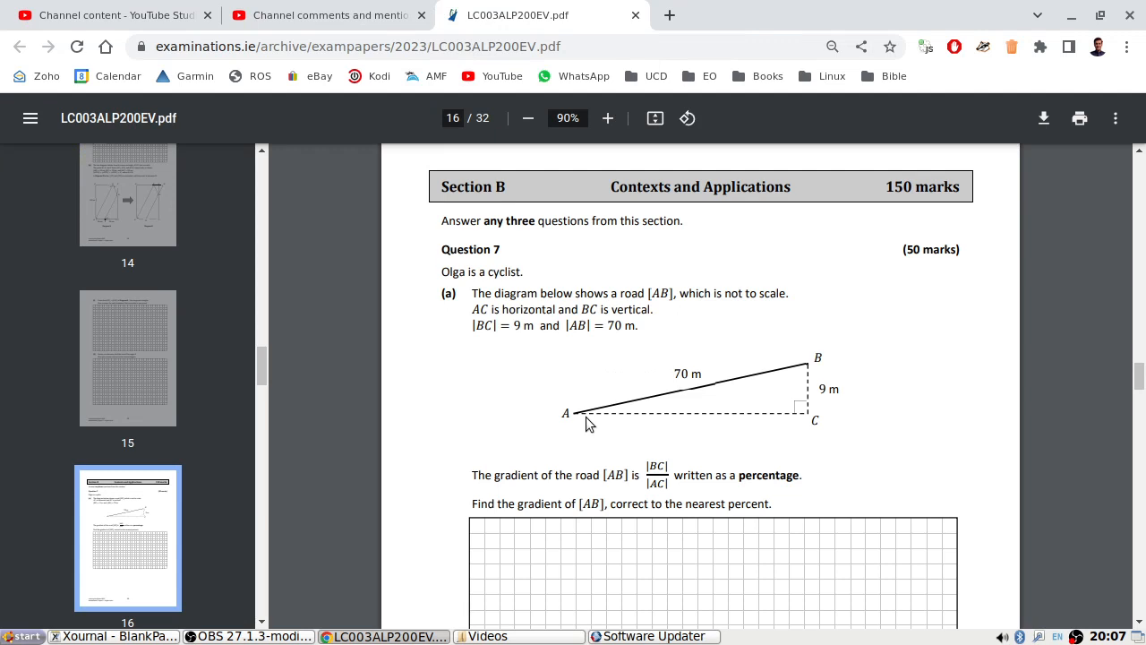
{"action": "mouse_move", "coordinate": [649, 383]}
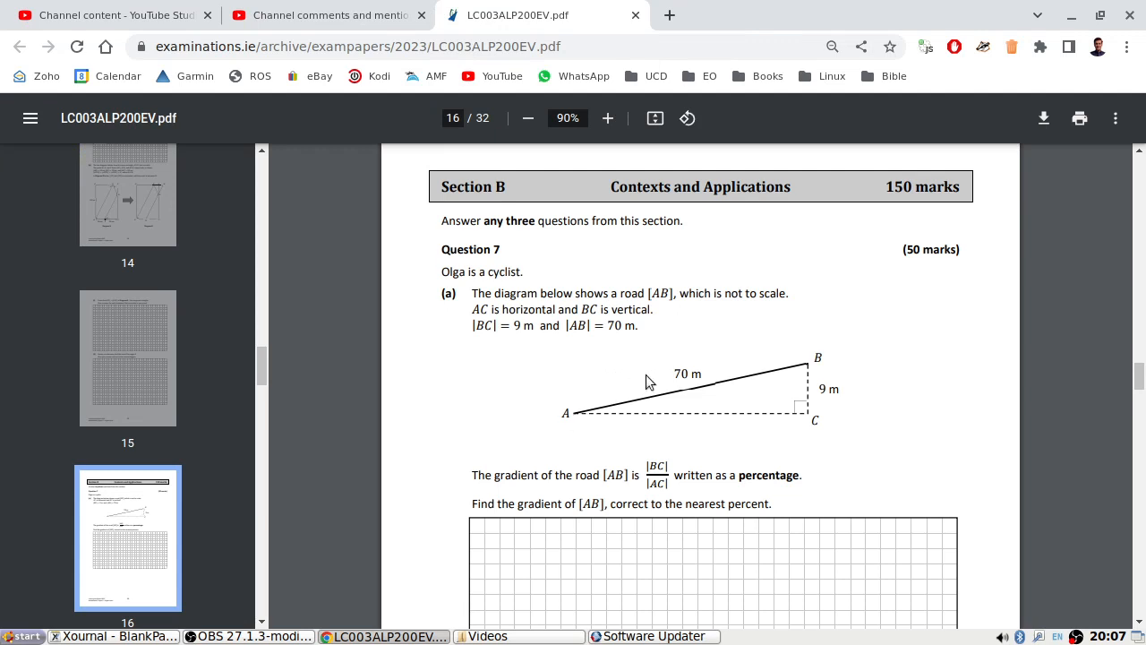
{"action": "mouse_move", "coordinate": [817, 388]}
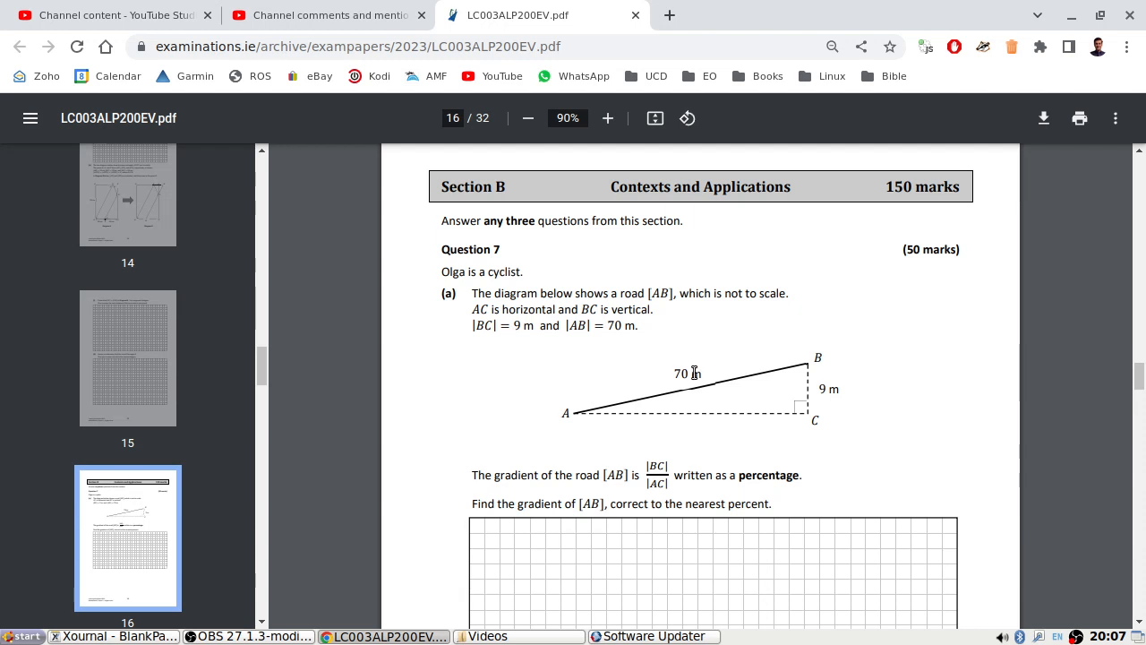
{"action": "scroll", "scroll_direction": "down", "scroll_amount": 3}
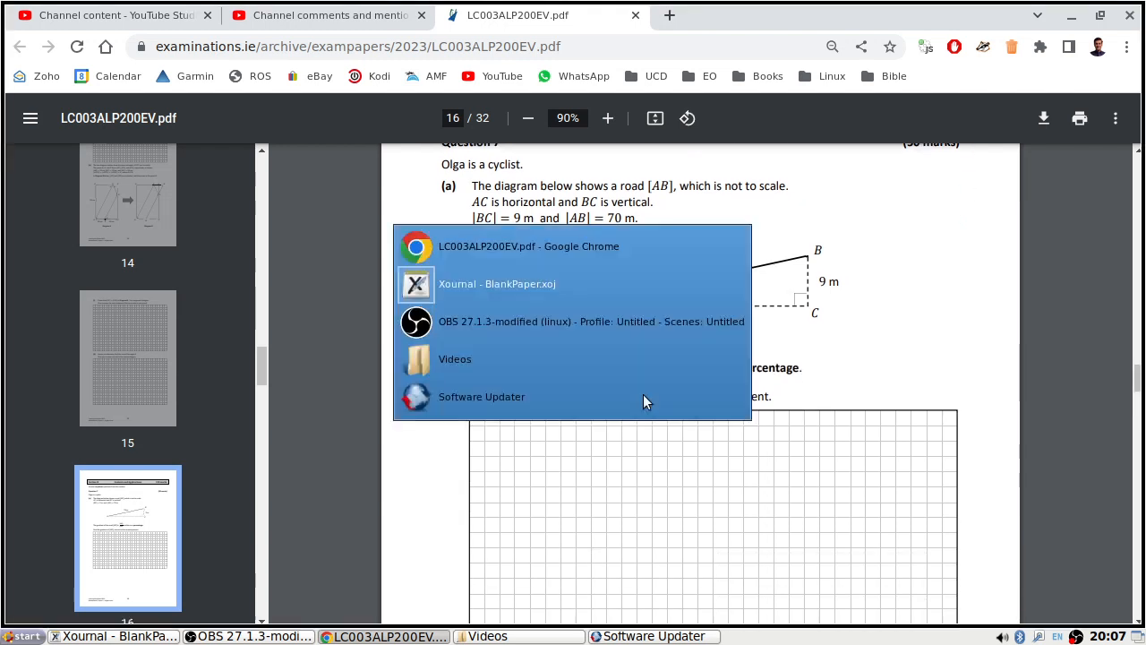
{"action": "left_click", "coordinate": [498, 284]}
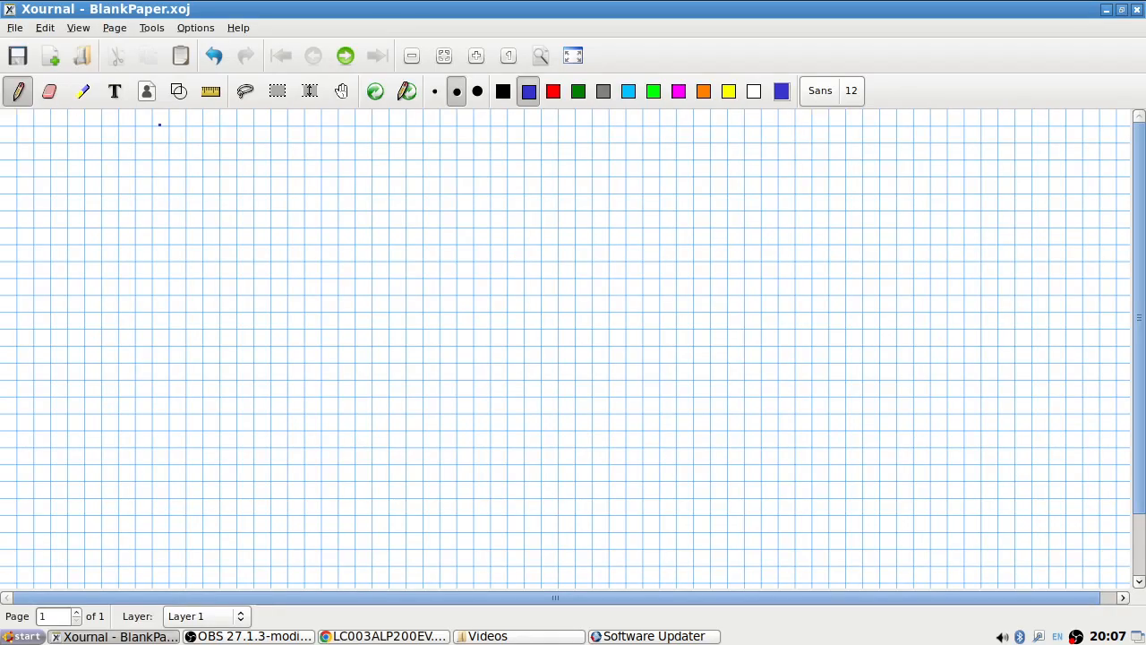
{"action": "left_click", "coordinate": [386, 636]}
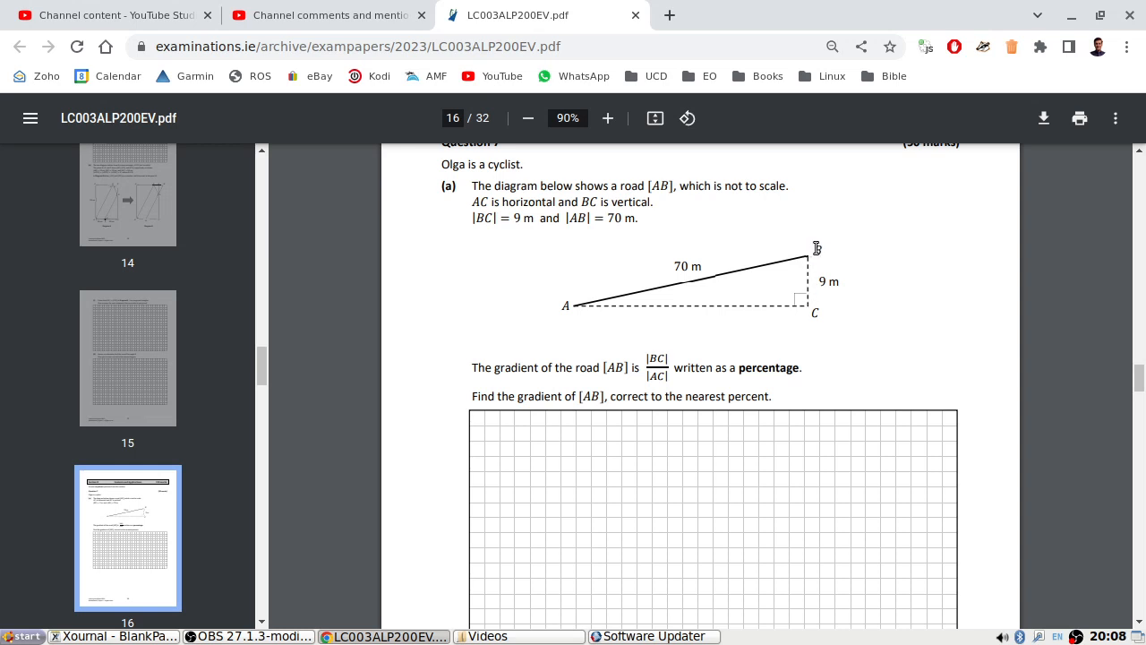
{"action": "mouse_move", "coordinate": [792, 315]}
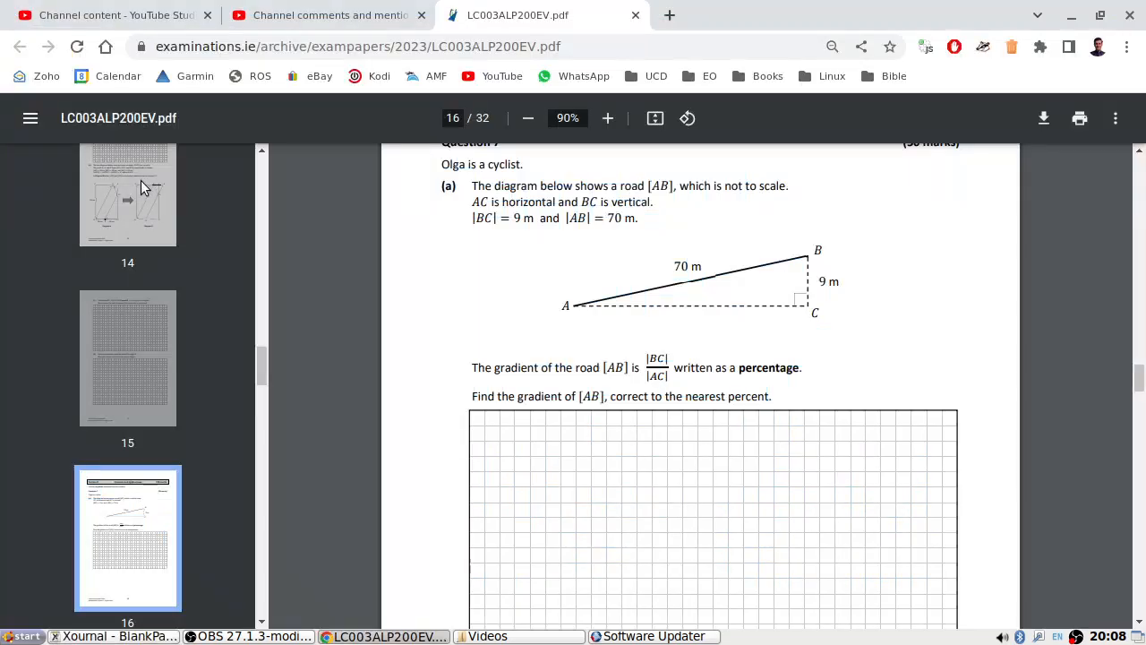
Handwrite '= 13%' after 9/√(70²−9²), correcting 12 to 13, then return to Chrome.
{"action": "left_click", "coordinate": [113, 636]}
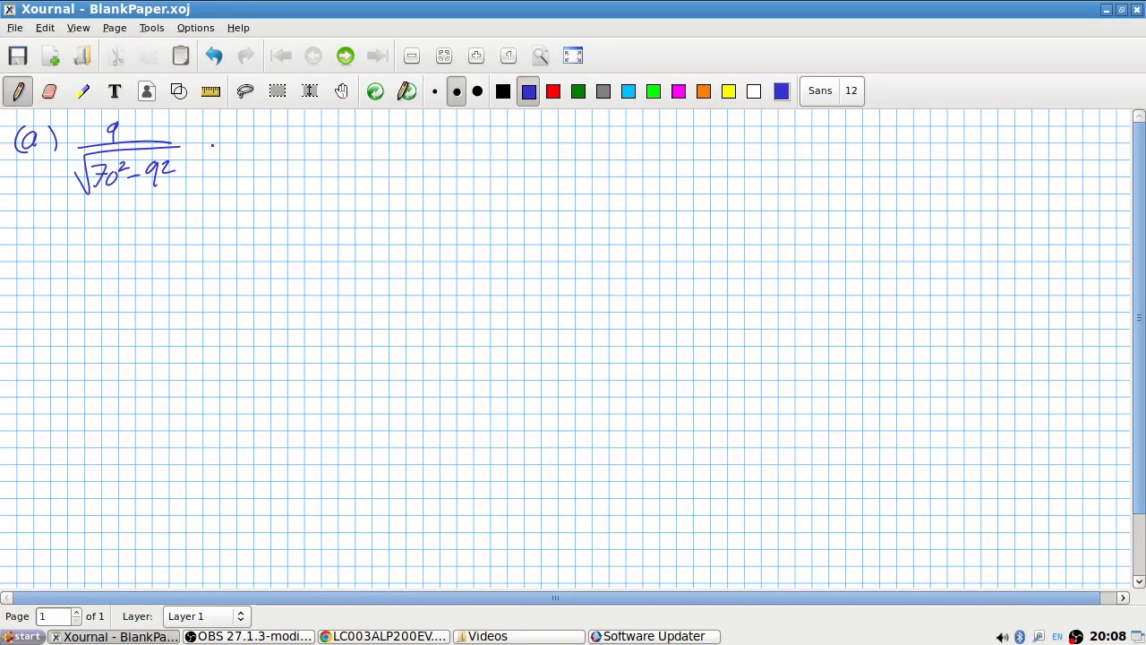
{"action": "left_click_drag", "start_coordinate": [202, 135], "coordinate": [224, 142]}
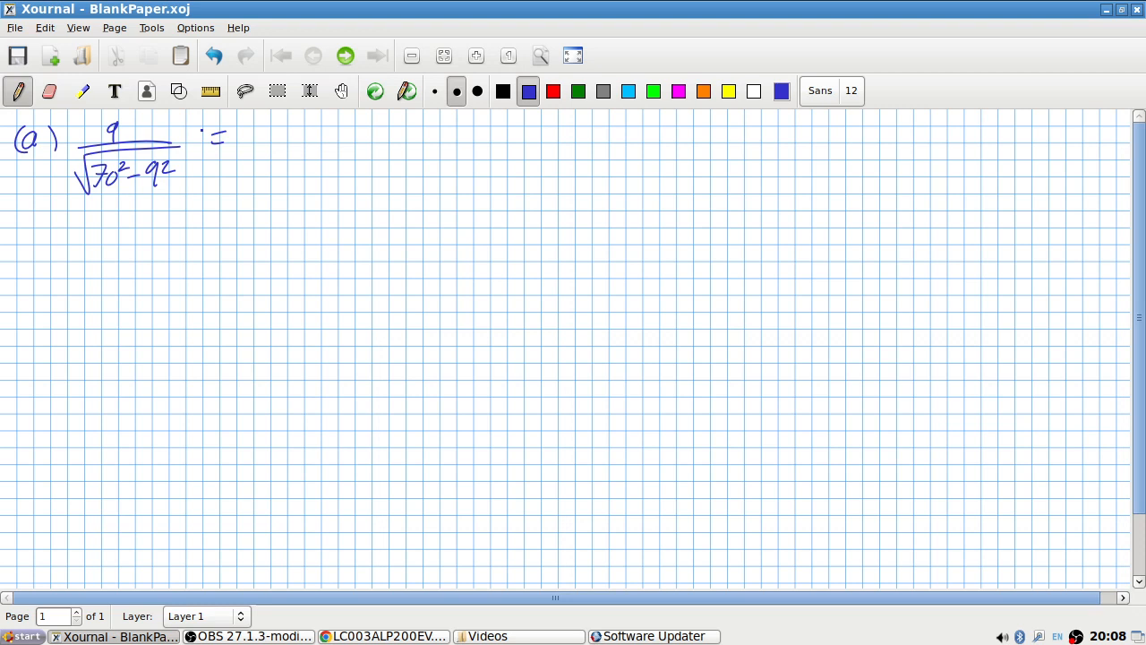
{"action": "left_click_drag", "start_coordinate": [260, 134], "coordinate": [277, 153]}
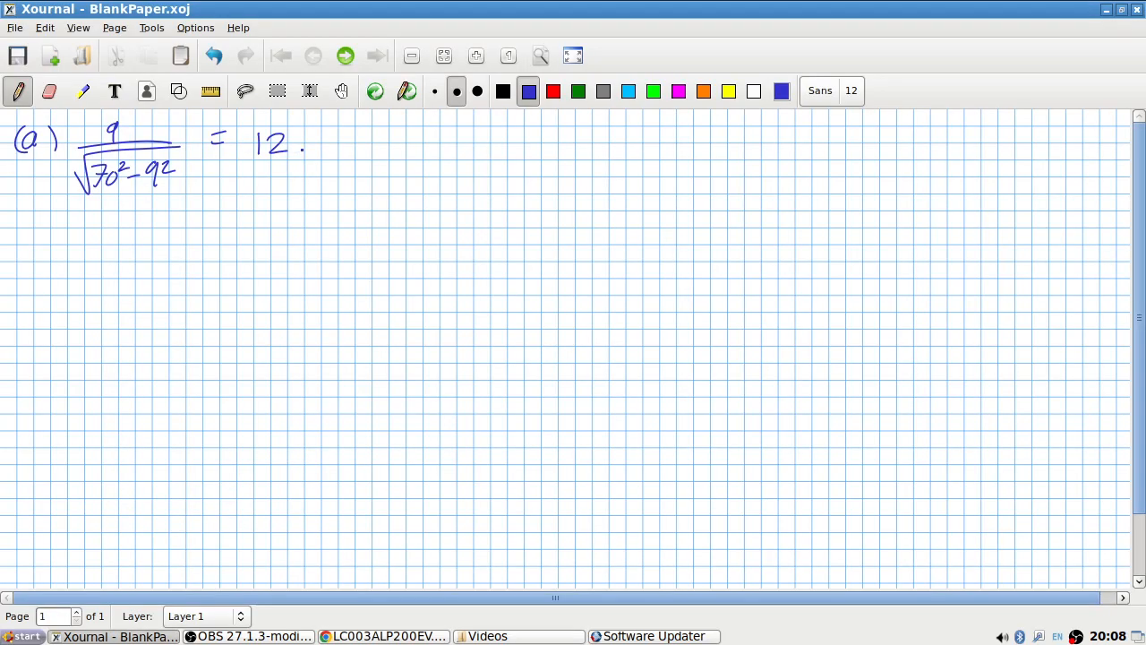
{"action": "left_click_drag", "start_coordinate": [286, 143], "coordinate": [318, 148]}
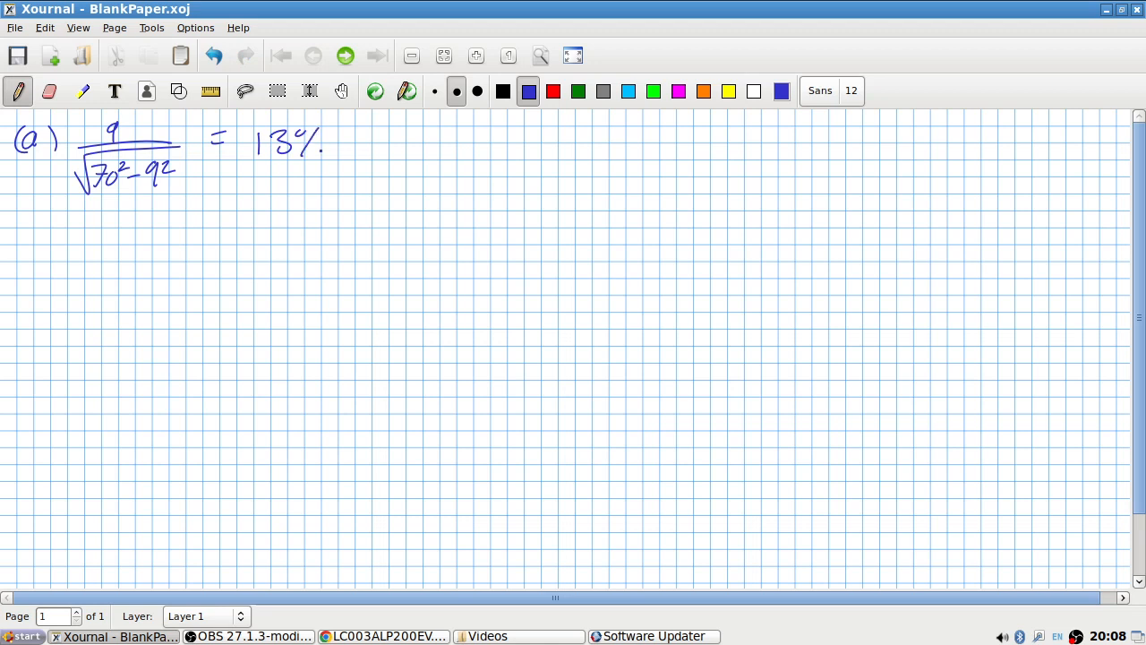
{"action": "left_click_drag", "start_coordinate": [324, 144], "coordinate": [329, 152]}
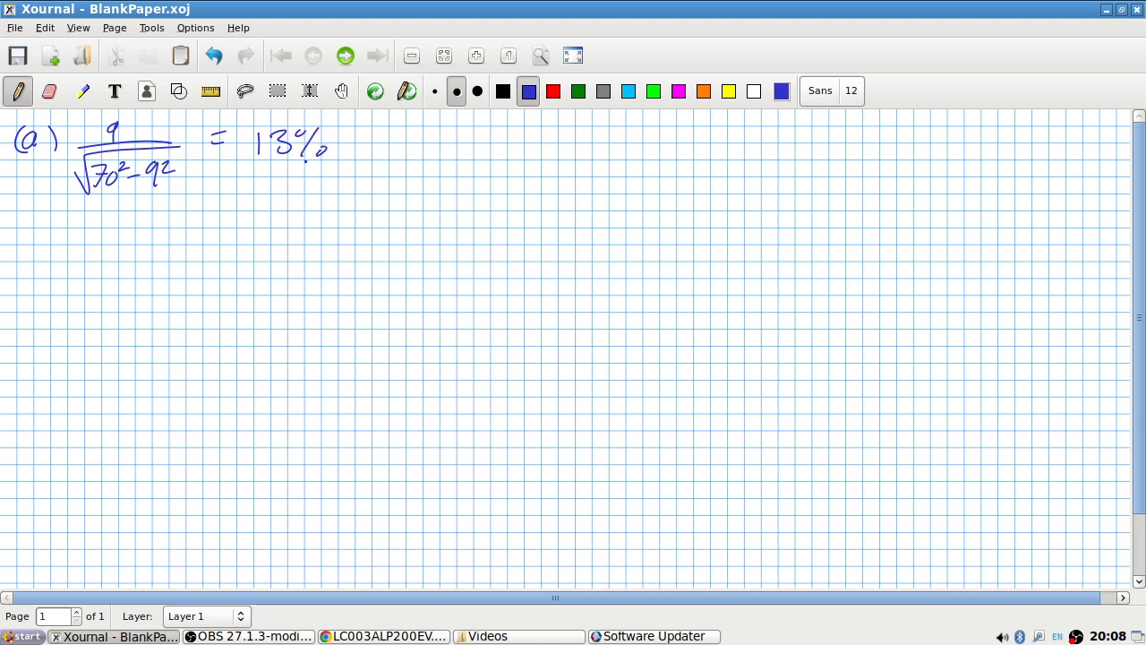
{"action": "left_click", "coordinate": [387, 636]}
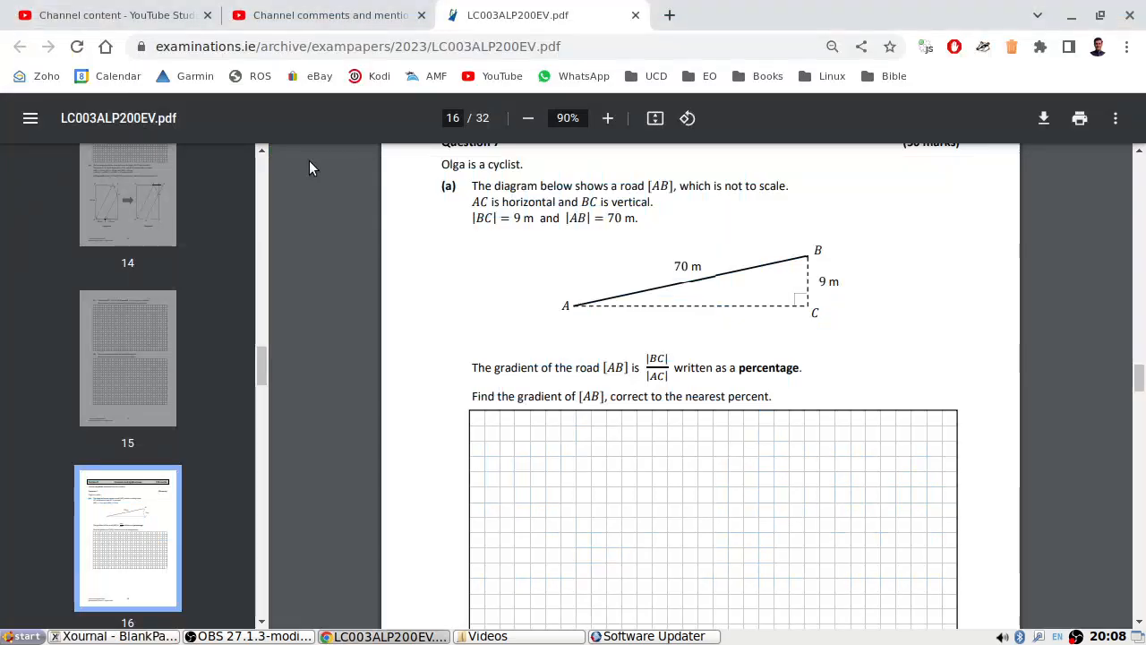
Screenshot the part (b) hill diagram with angles 17°, 88°, 87° and 20 m side.
{"action": "scroll", "scroll_direction": "down", "scroll_amount": 3}
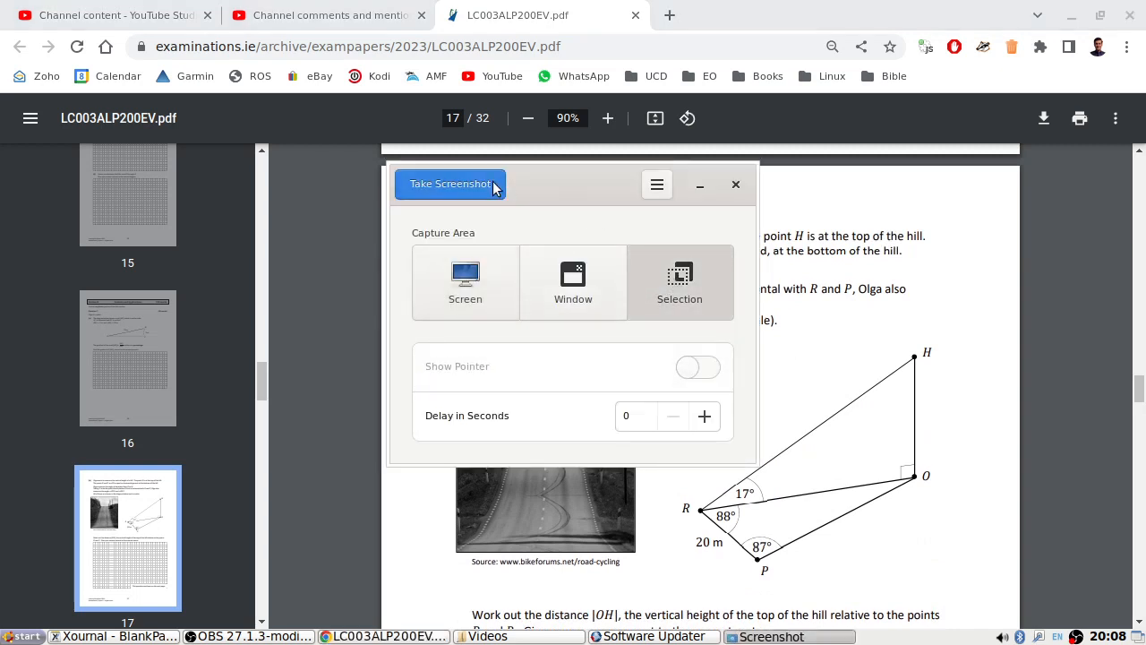
{"action": "left_click", "coordinate": [736, 185]}
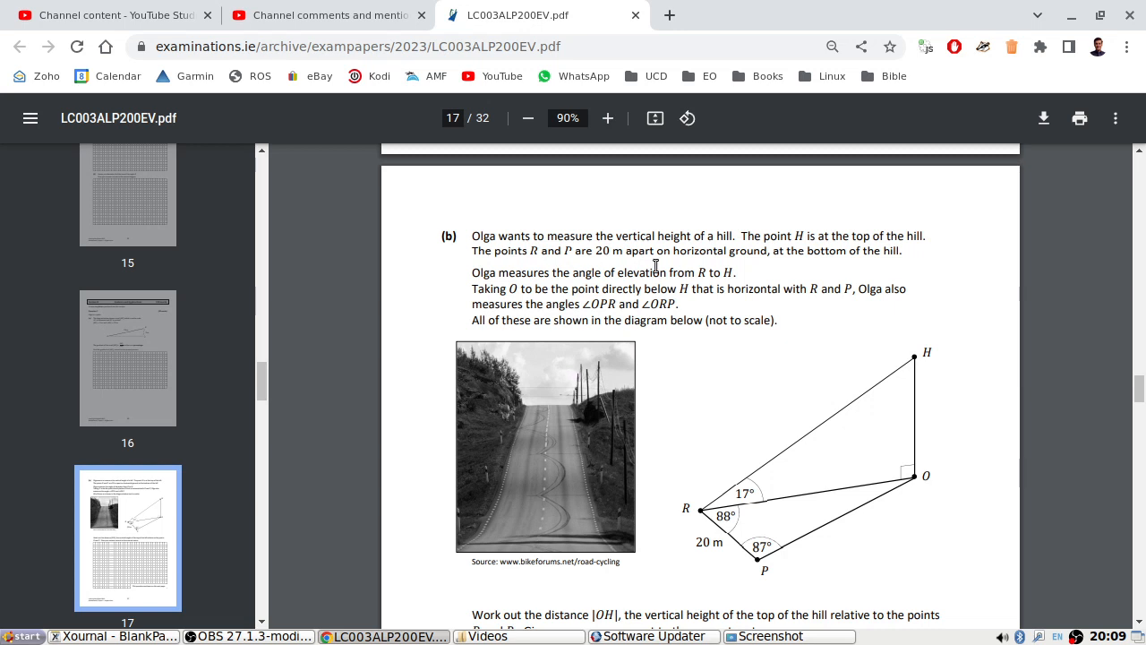
{"action": "scroll", "scroll_direction": "down", "scroll_amount": 3}
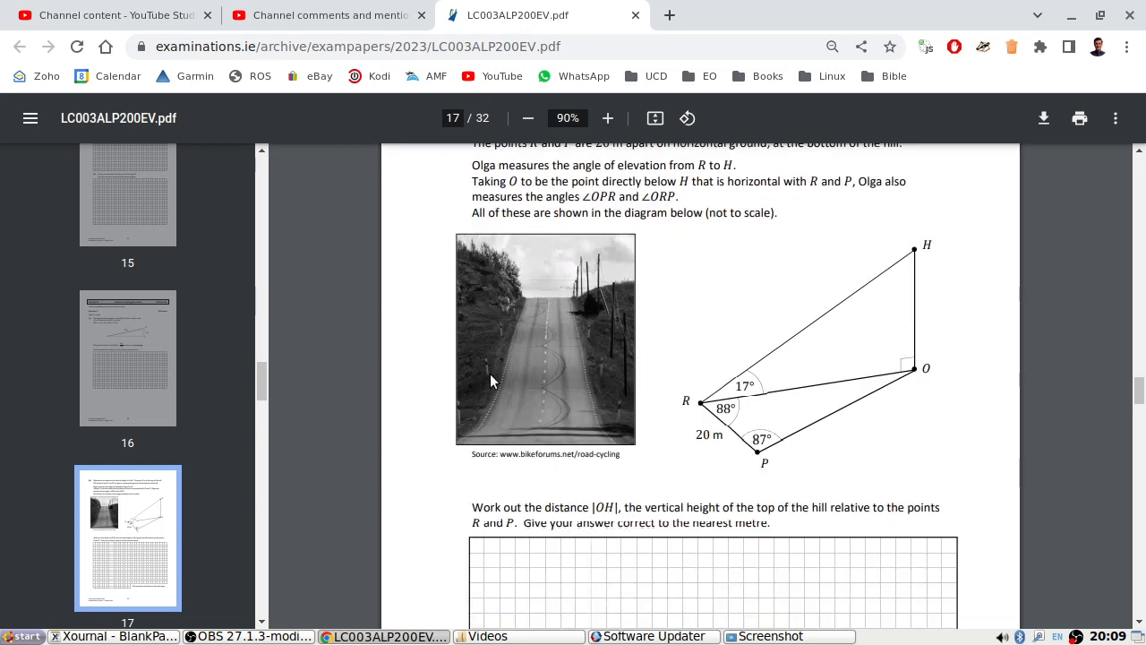
{"action": "scroll", "scroll_direction": "down", "scroll_amount": 3}
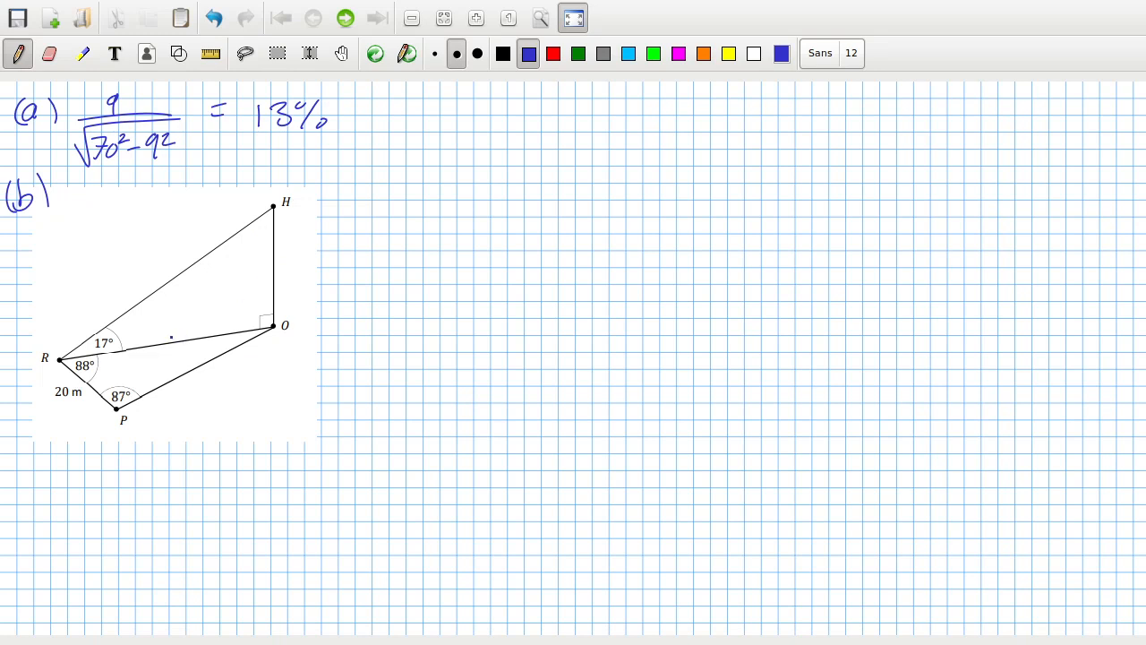
Enter the labels x, 20 and 'x = 2.' in the part (b) working.
{"action": "type", "text": "x"}
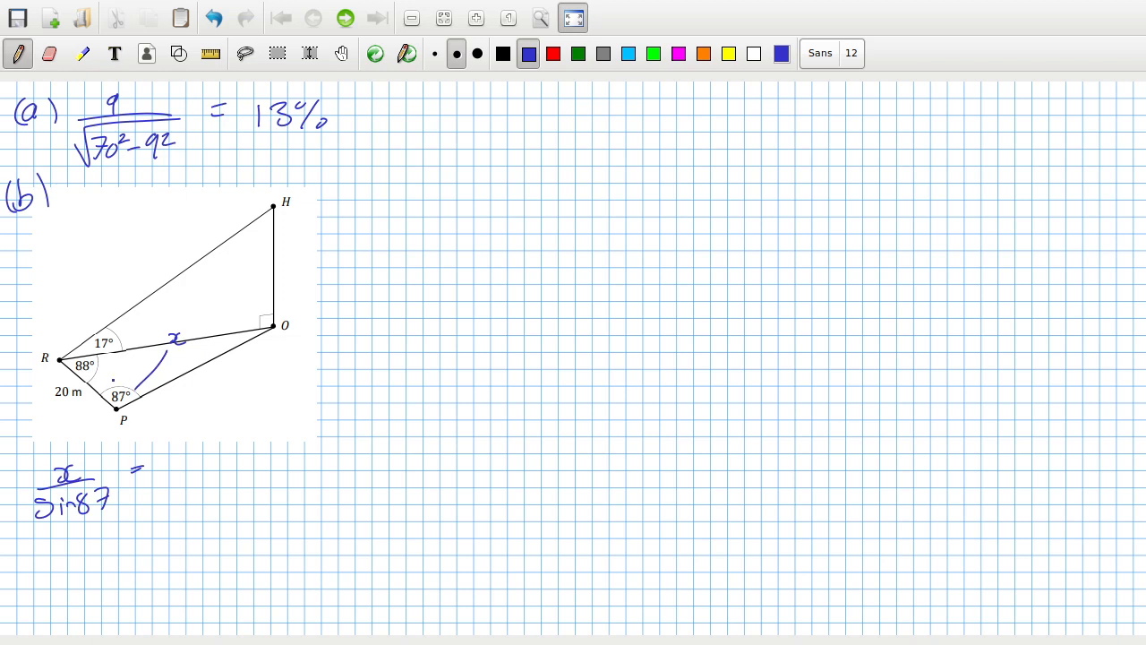
{"action": "left_click", "coordinate": [231, 338]}
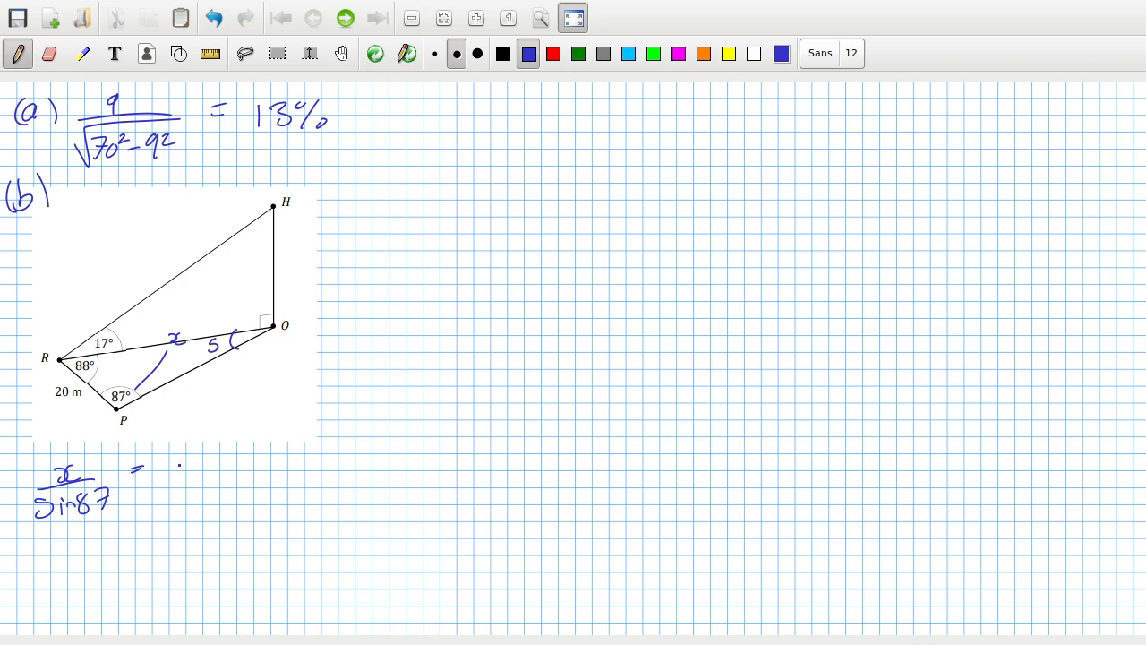
{"action": "type", "text": "20"}
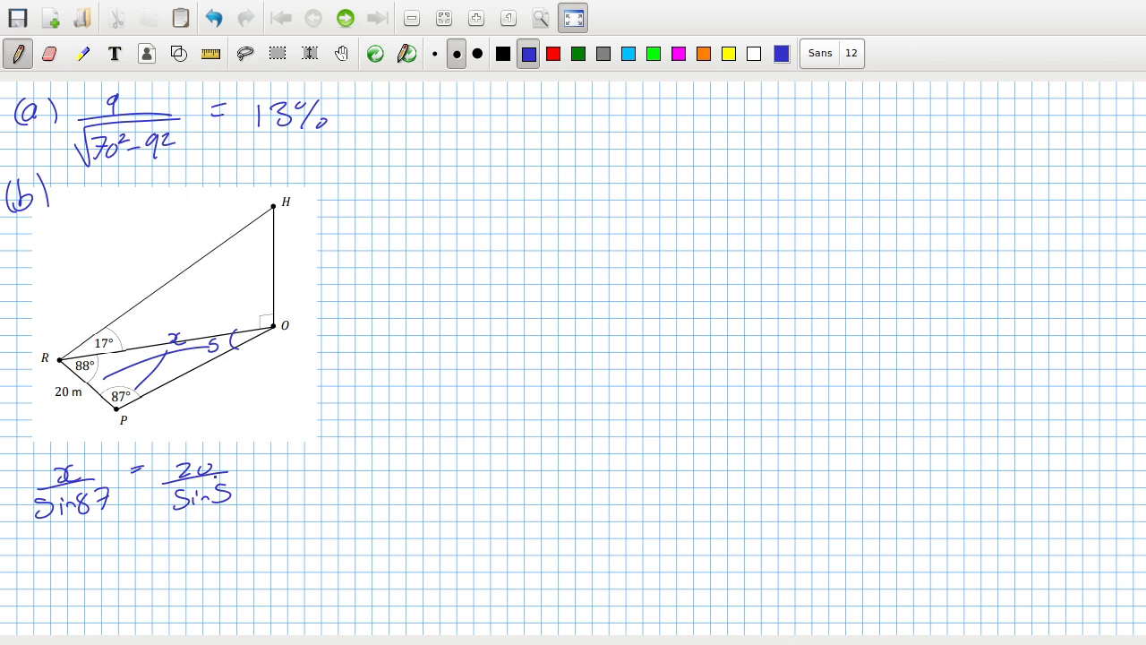
{"action": "left_click", "coordinate": [169, 579]}
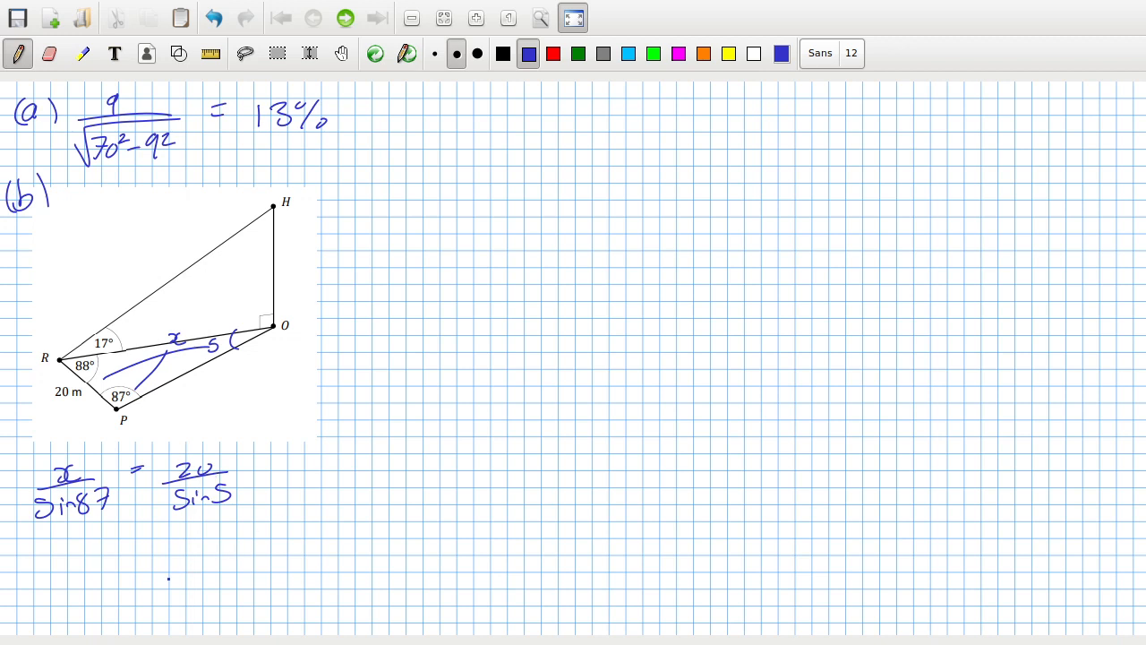
{"action": "type", "text": "x = 2."}
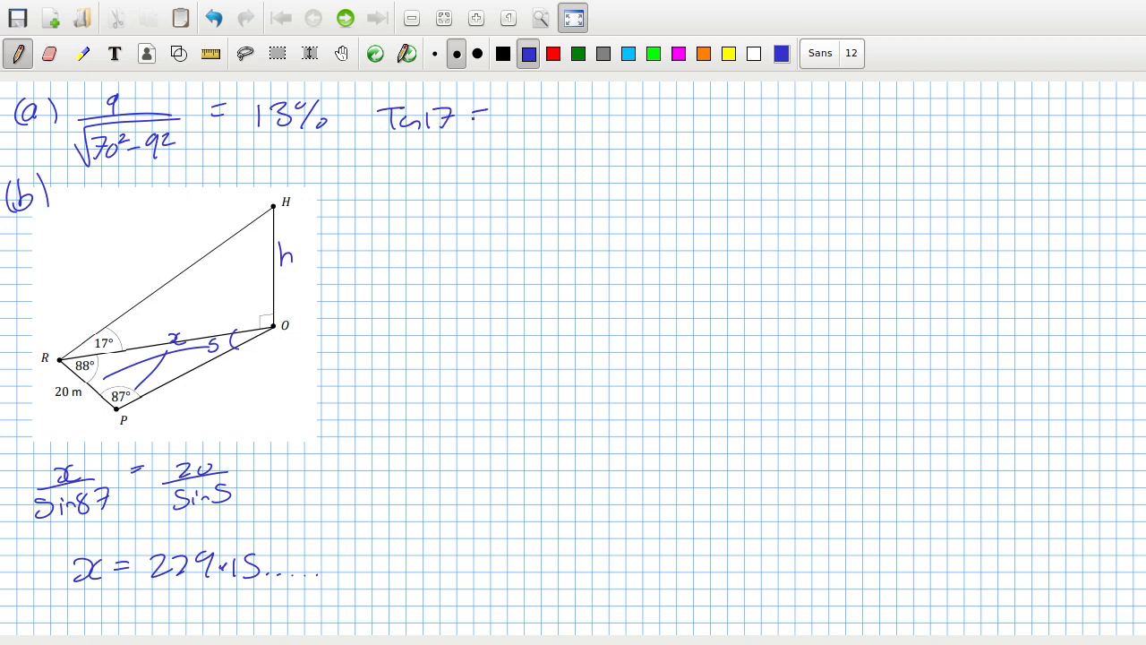
Draw a vertical divider, write tan17 = h/x, and box the 70 m height.
{"action": "left_click_drag", "start_coordinate": [349, 90], "coordinate": [350, 237]}
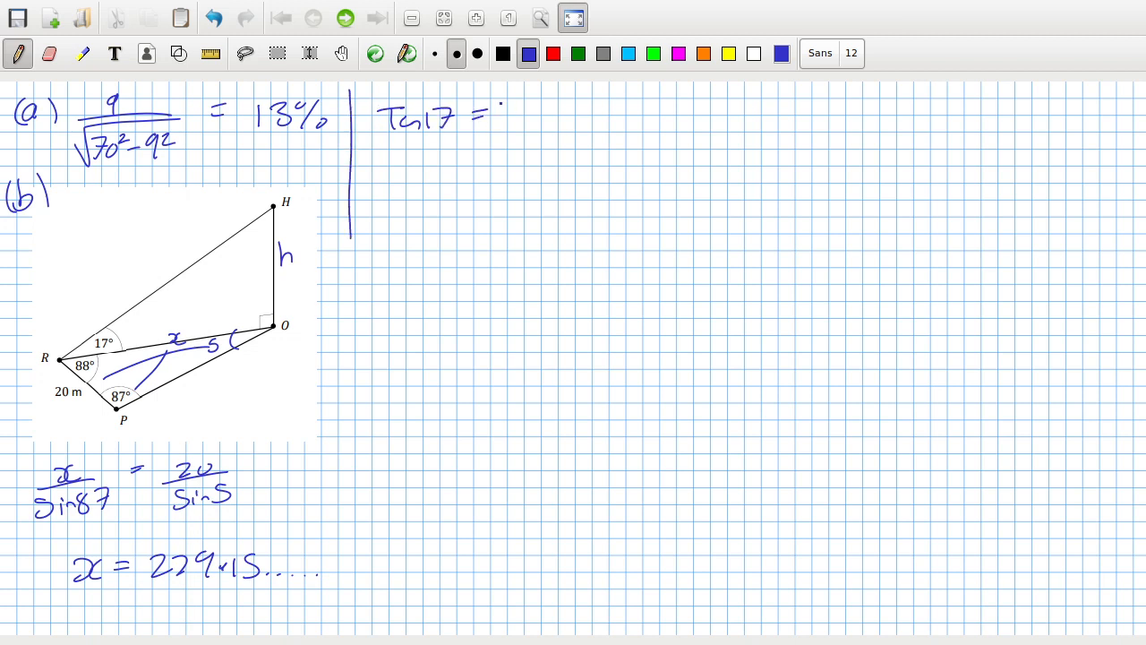
{"action": "left_click_drag", "start_coordinate": [506, 112], "coordinate": [511, 148]}
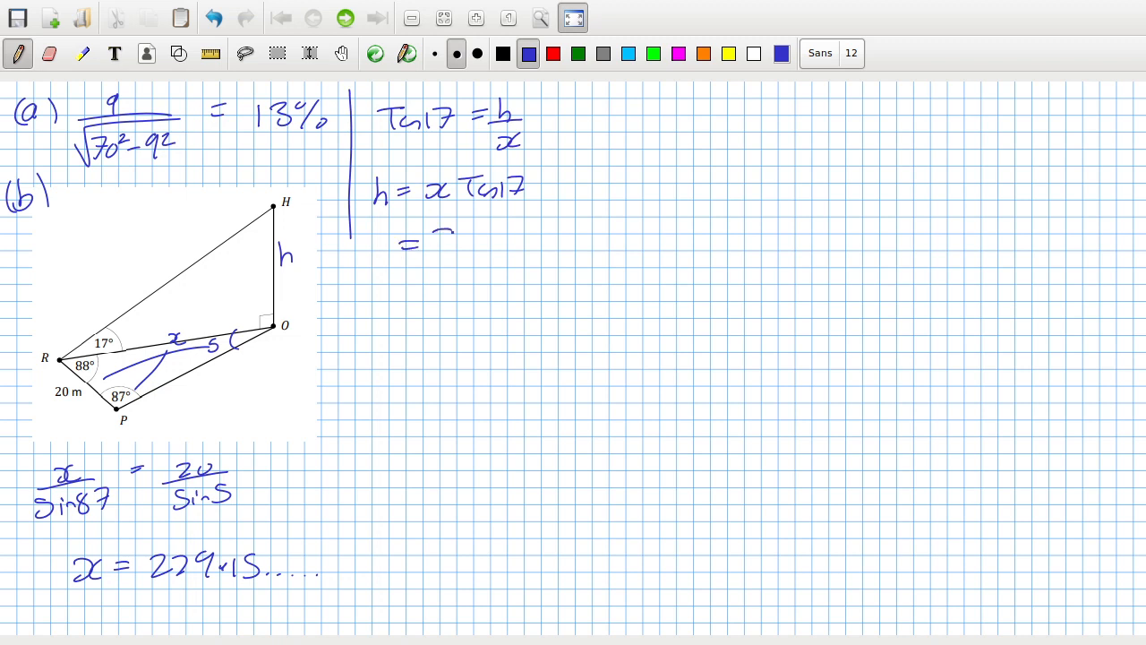
{"action": "left_click_drag", "start_coordinate": [430, 249], "coordinate": [515, 269]}
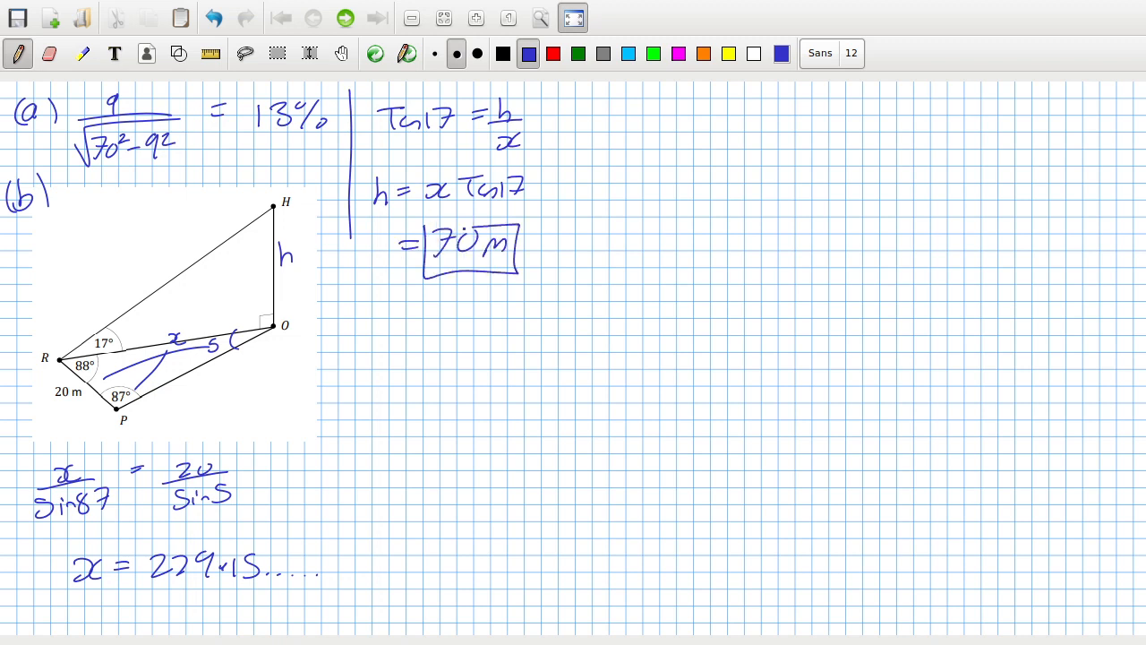
{"action": "left_click_drag", "start_coordinate": [242, 99], "coordinate": [332, 148]}
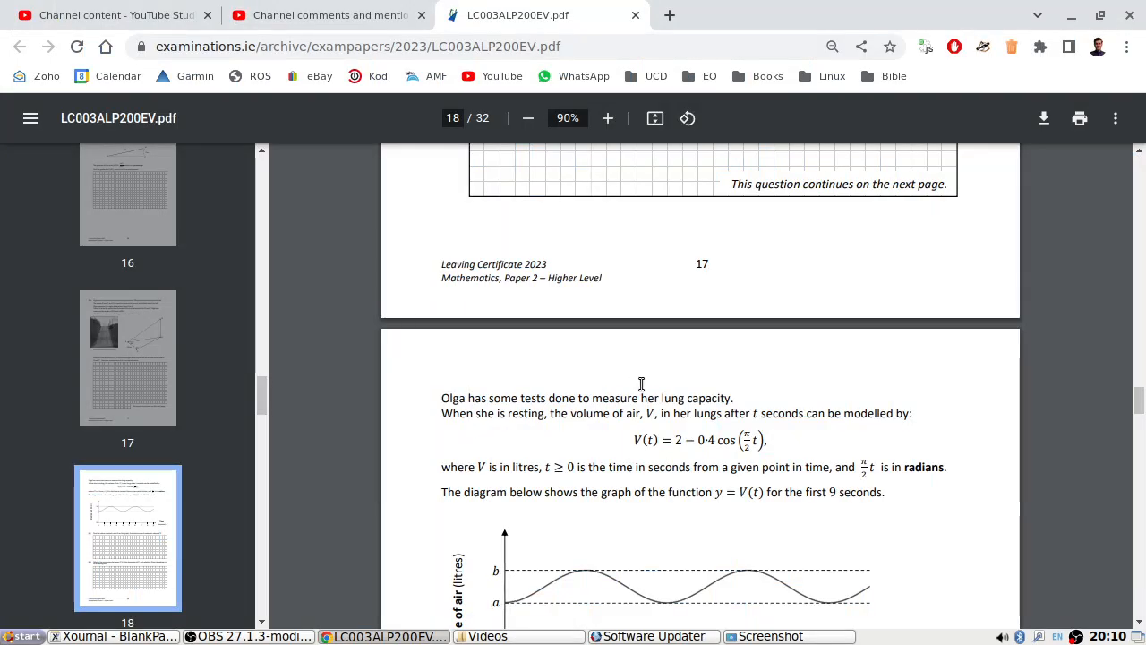
Scroll the PDF to page 18, showing the V(t) lung-capacity graph and part (c).
{"action": "scroll", "scroll_direction": "down", "scroll_amount": 3}
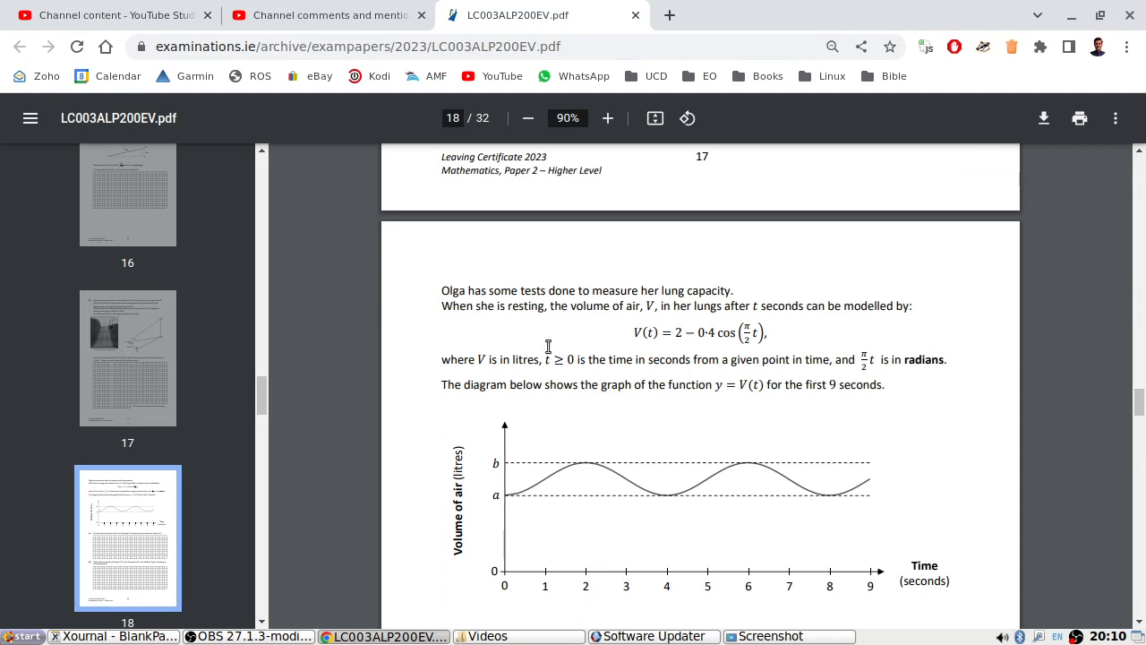
{"action": "mouse_move", "coordinate": [714, 316]}
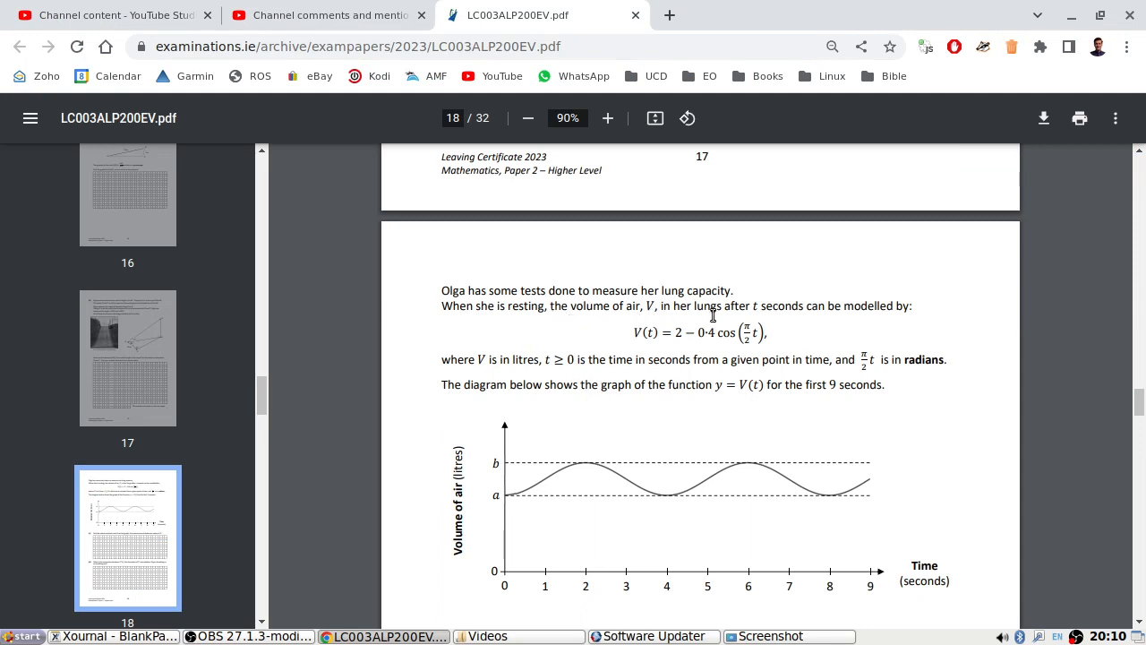
{"action": "mouse_move", "coordinate": [526, 380]}
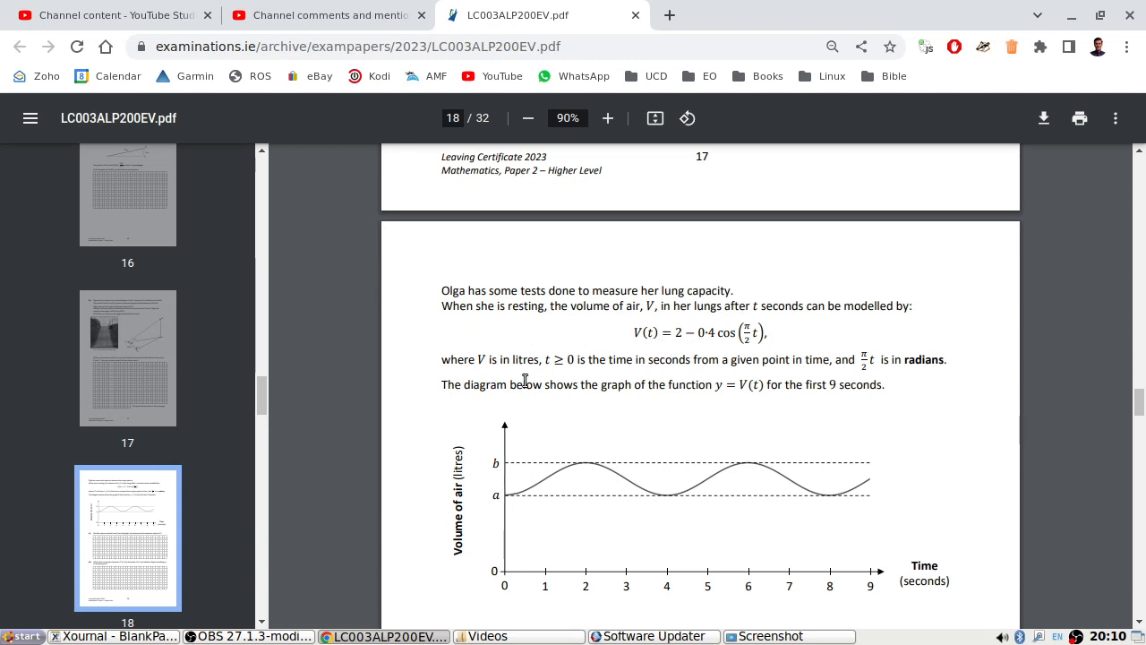
{"action": "scroll", "scroll_direction": "down", "scroll_amount": 3}
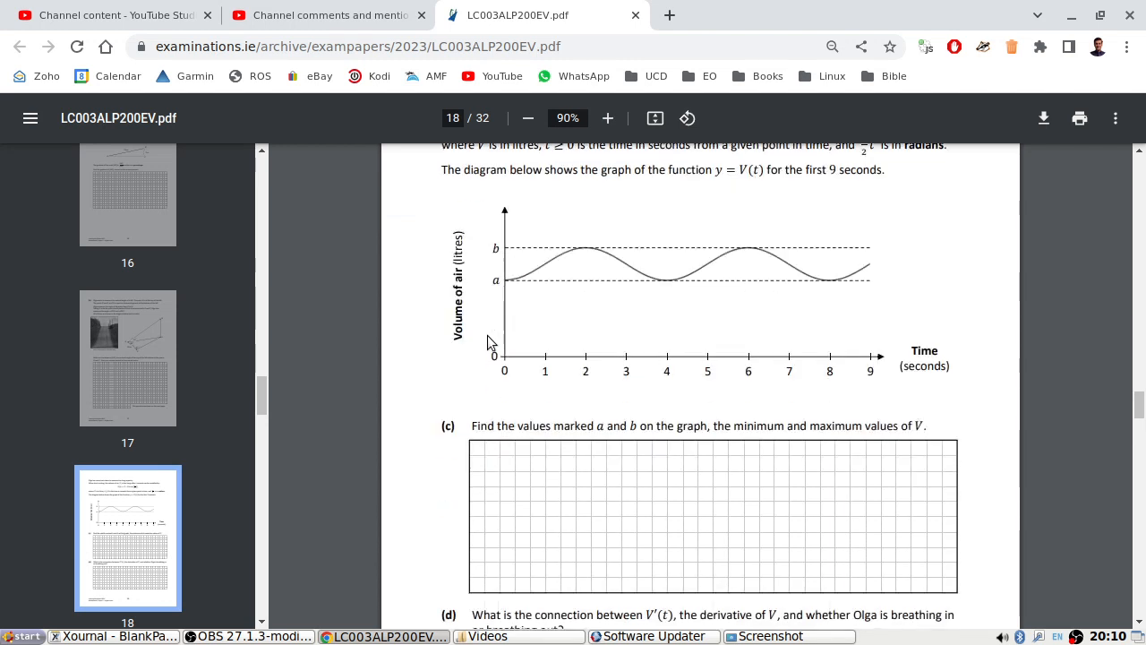
{"action": "mouse_move", "coordinate": [457, 372]}
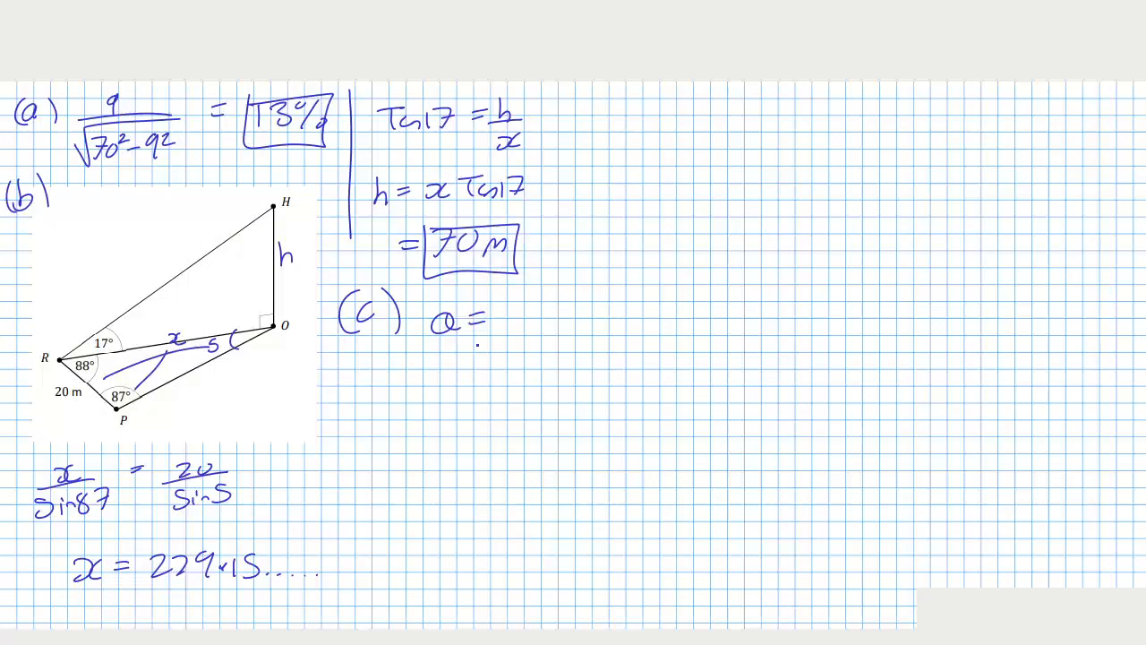
Write (c) a = 2 − 0.4 = 1.6 and begin the value of b.
{"action": "type", "text": "2-0.6"}
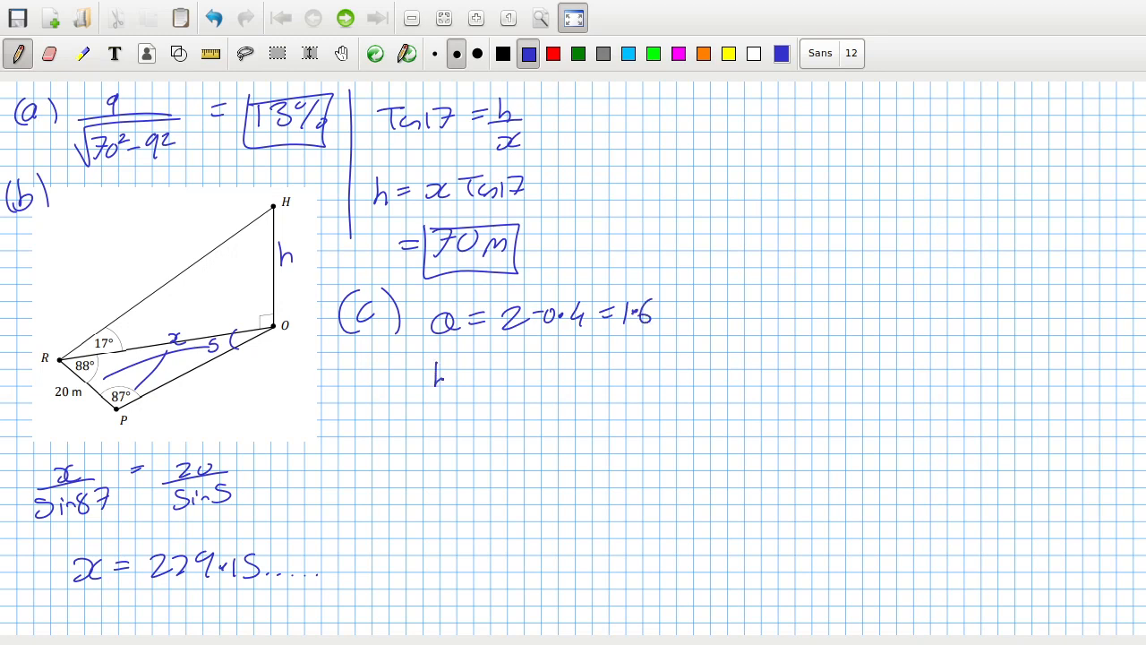
{"action": "left_click_drag", "start_coordinate": [434, 377], "coordinate": [564, 371]}
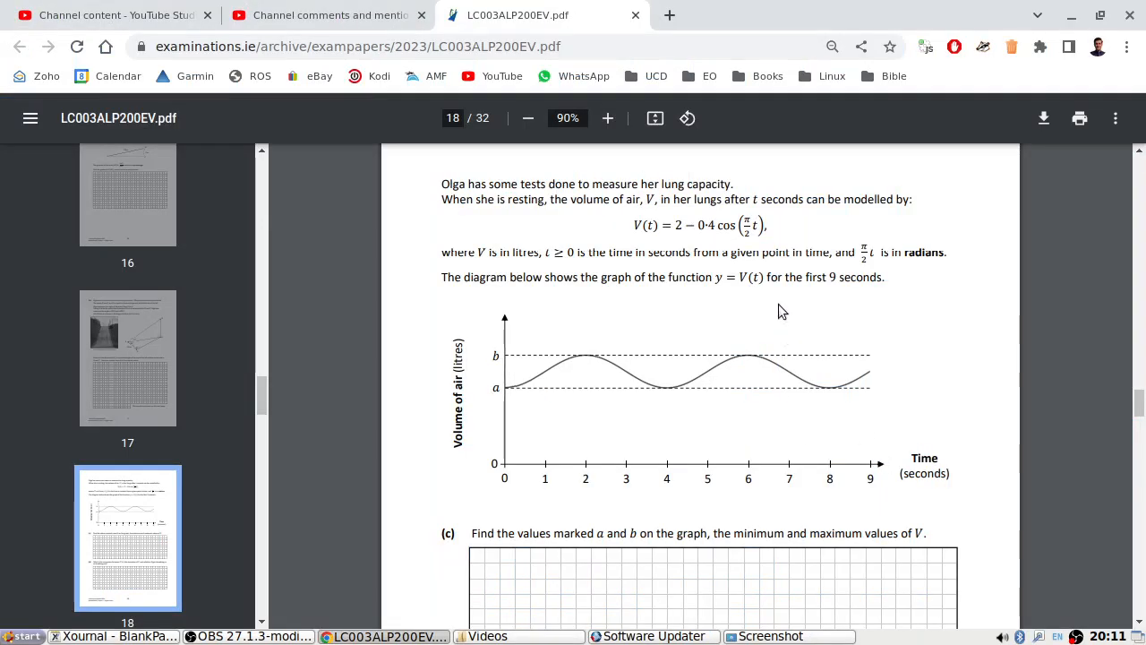
{"action": "mouse_move", "coordinate": [708, 378]}
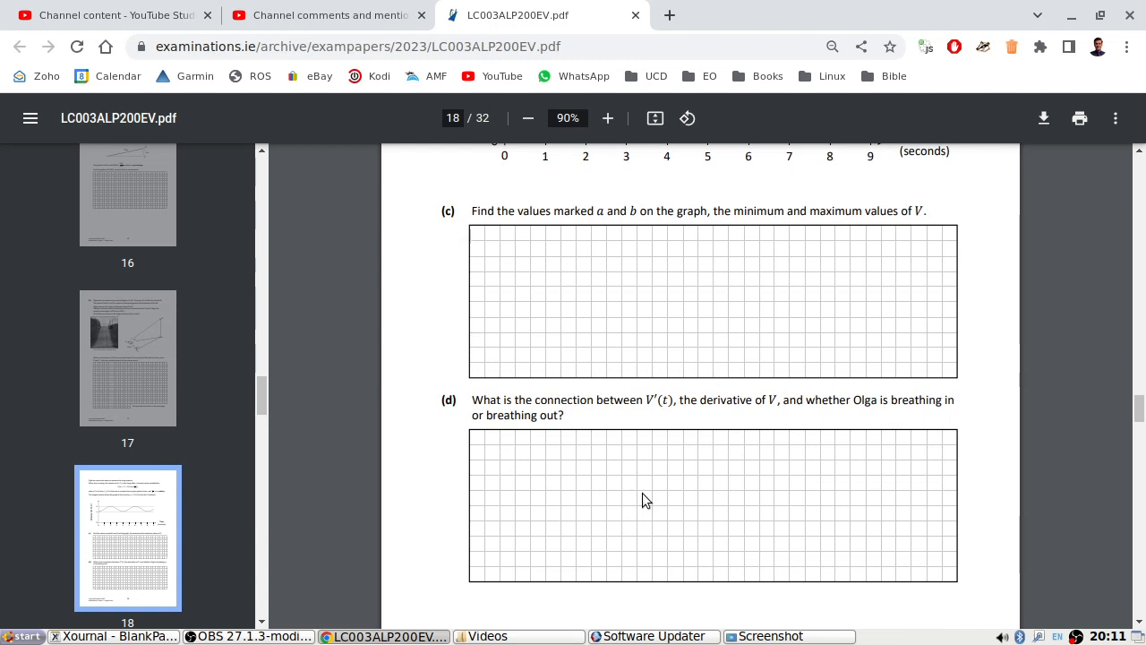
Scroll the exam paper through the graph to part (d), then return to Xournal.
{"action": "scroll", "scroll_direction": "down", "scroll_amount": 3}
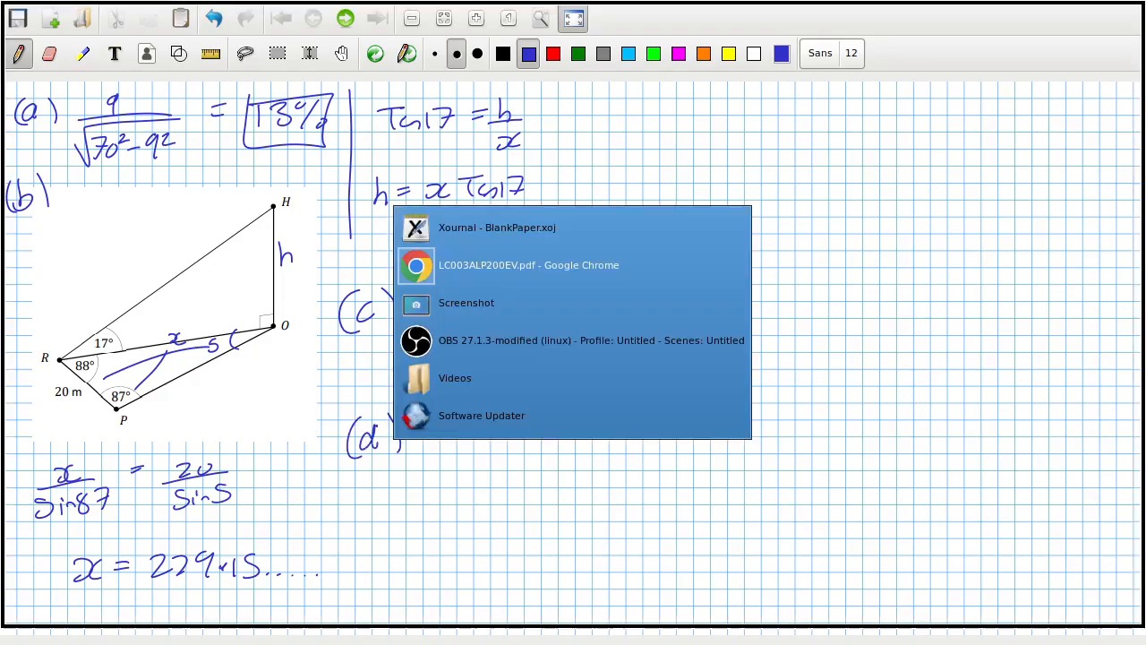
{"action": "left_click", "coordinate": [529, 265]}
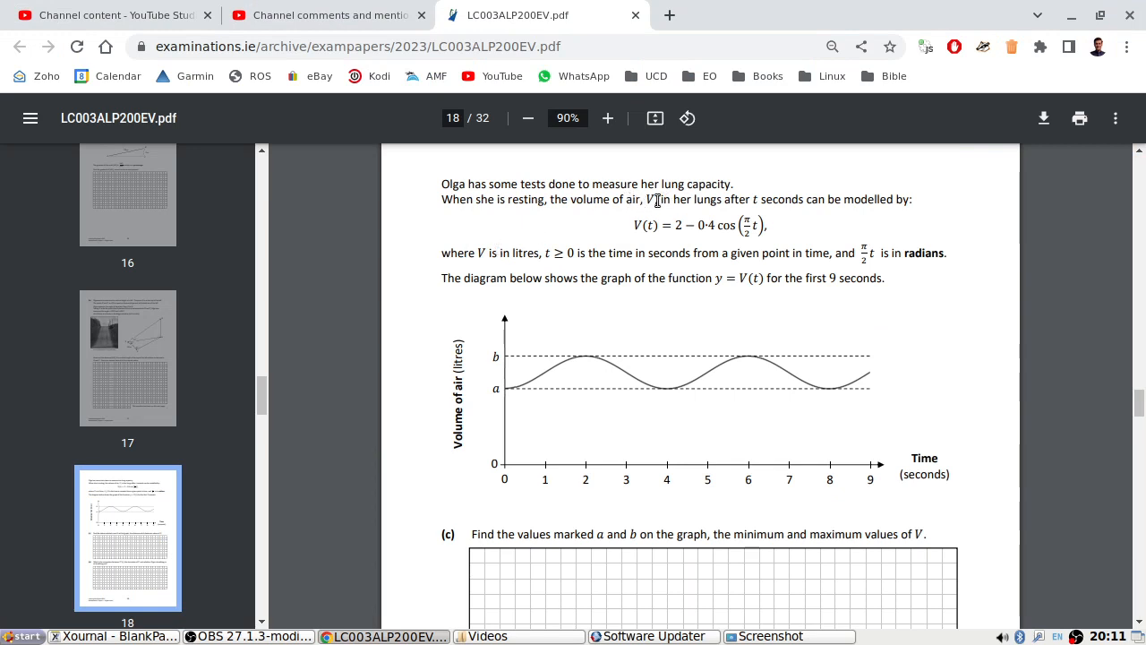
{"action": "scroll", "scroll_direction": "down", "scroll_amount": 3}
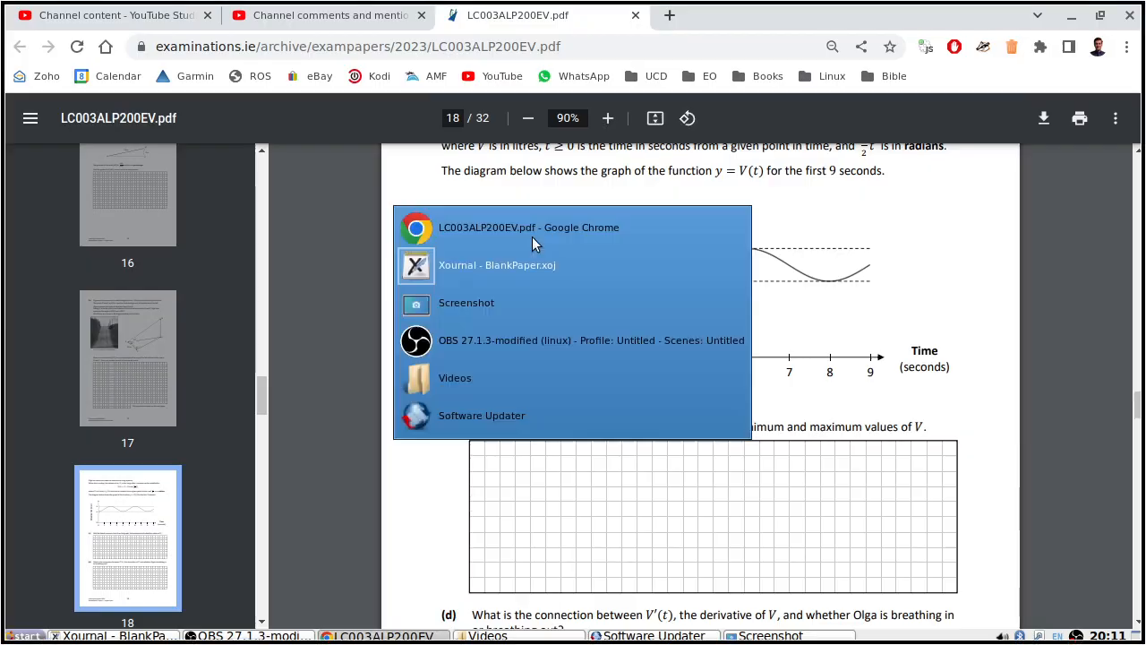
{"action": "left_click", "coordinate": [497, 265]}
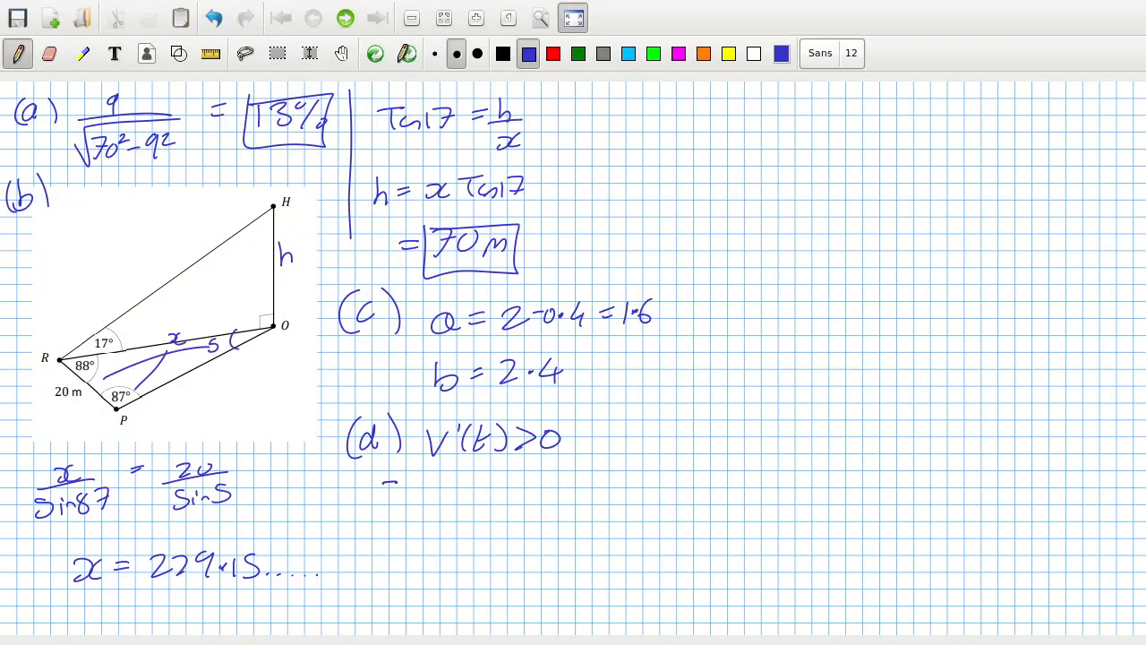
Write the implication arrow after V′(t) > 0 and continue the part (d) explanation.
{"action": "left_click_drag", "start_coordinate": [390, 484], "coordinate": [426, 483]}
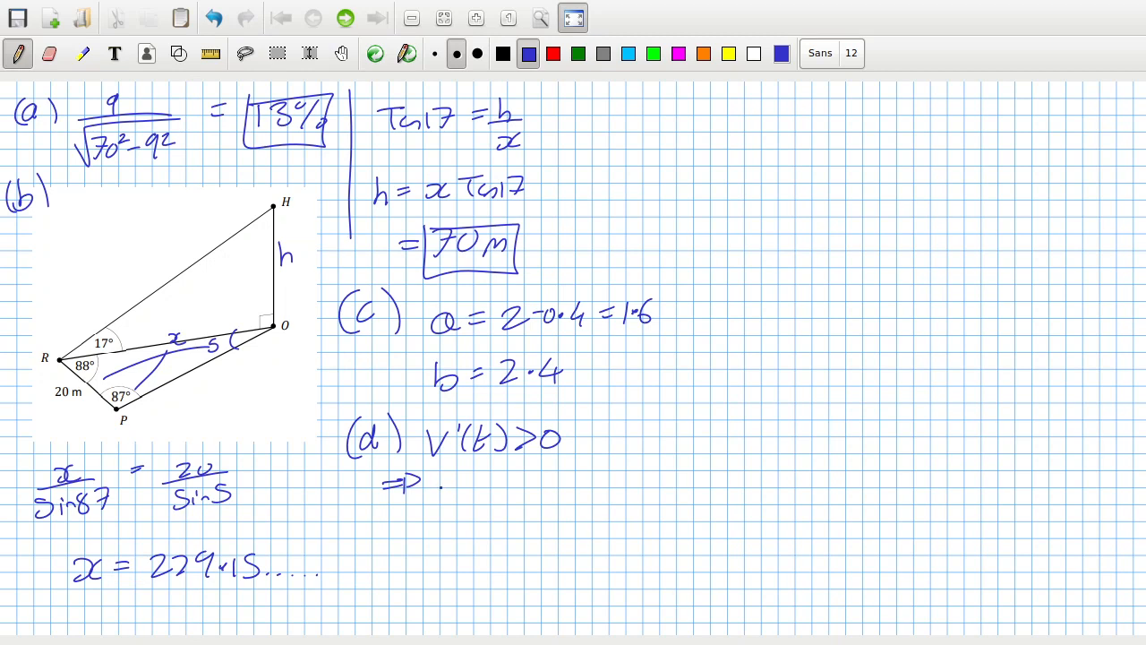
{"action": "left_click_drag", "start_coordinate": [434, 483], "coordinate": [489, 484]}
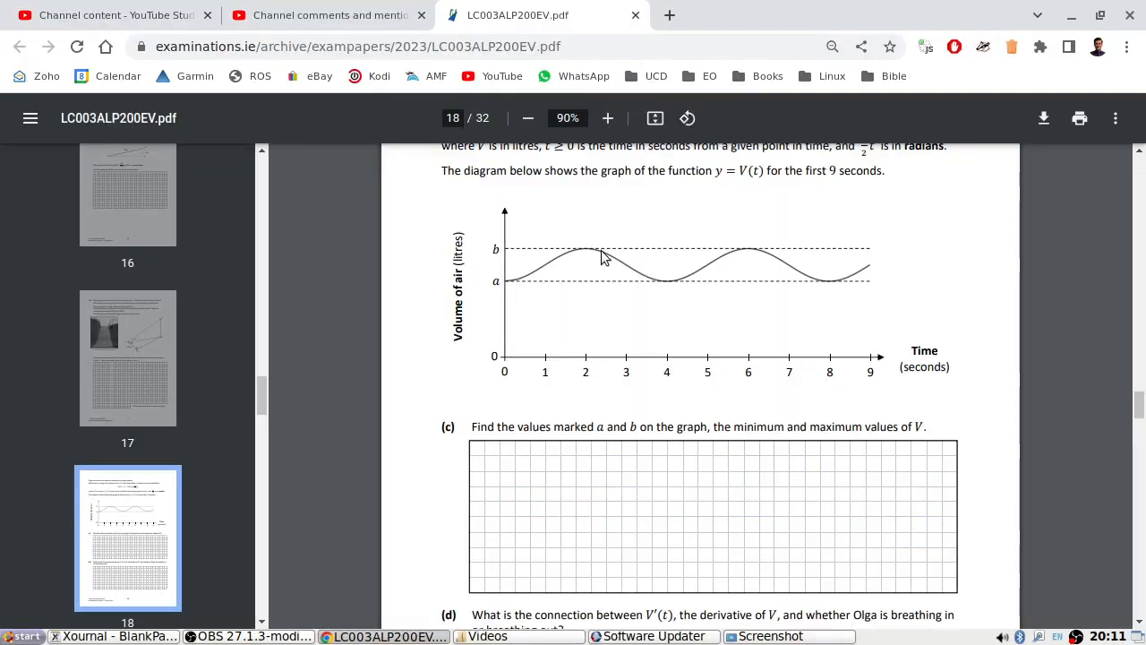
{"action": "mouse_move", "coordinate": [653, 277]}
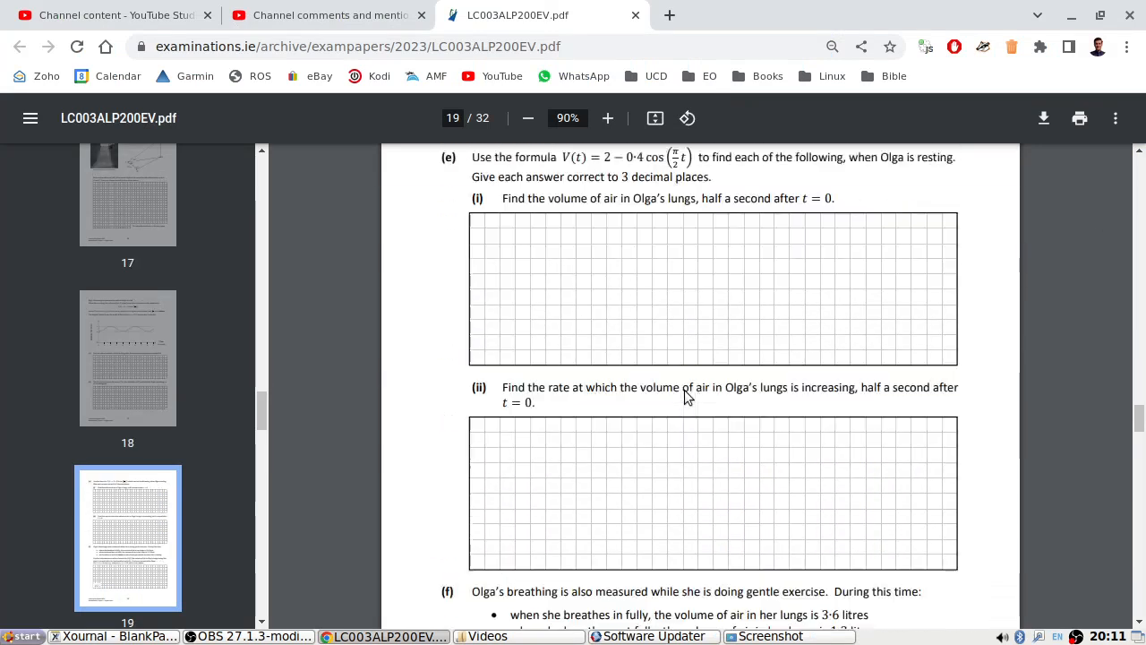
Scroll the exam PDF from part (d) to part (e) on V(t) = 2 − 0.4cos(πt/2).
{"action": "scroll", "scroll_direction": "down", "scroll_amount": 3}
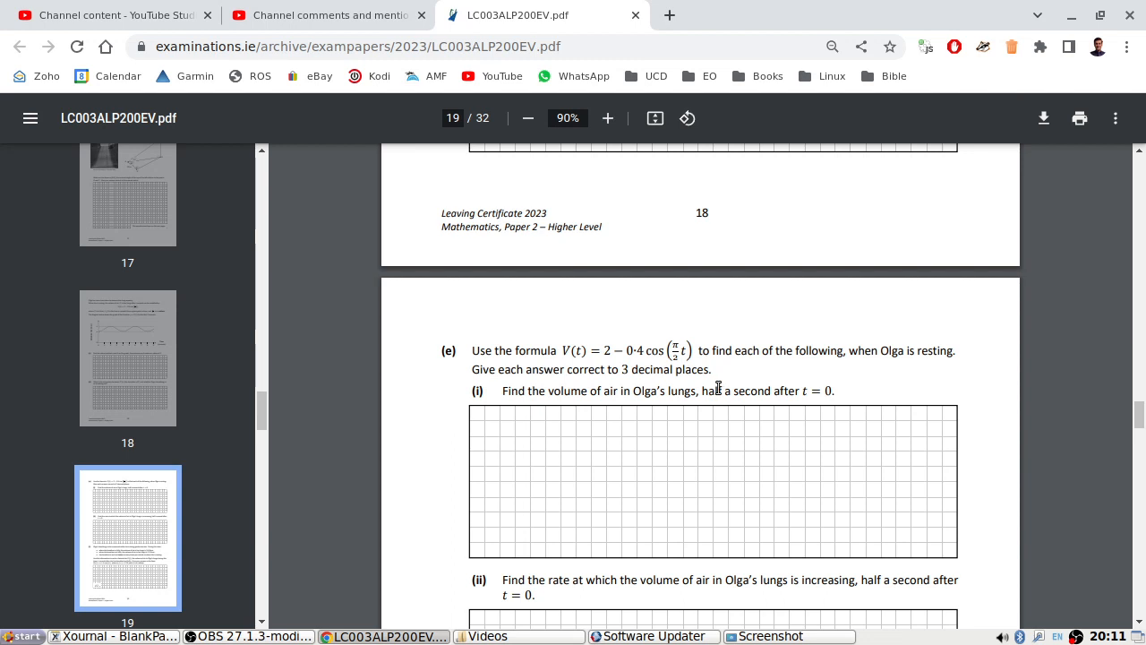
{"action": "mouse_move", "coordinate": [552, 388]}
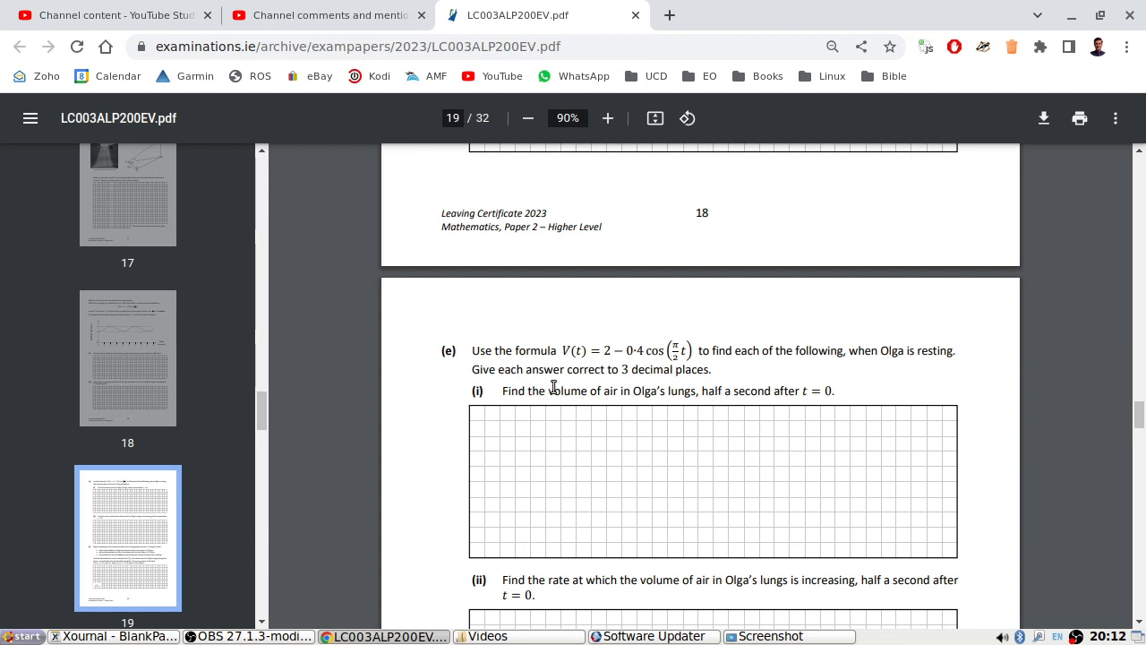
{"action": "mouse_move", "coordinate": [664, 390]}
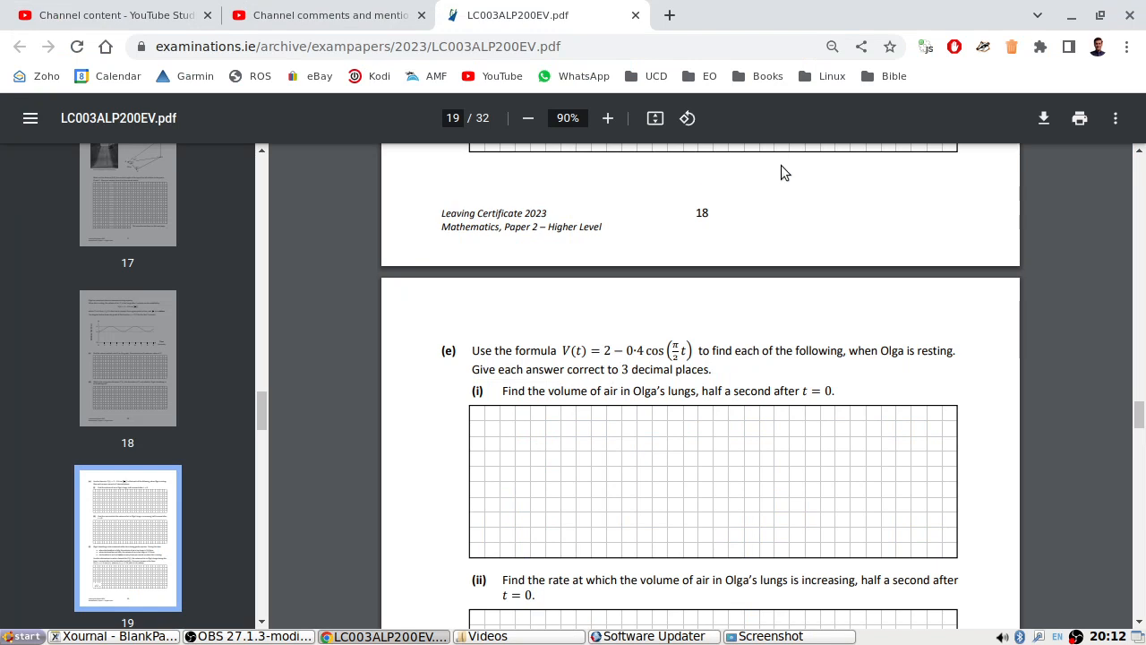
{"action": "scroll", "scroll_direction": "down", "scroll_amount": 3}
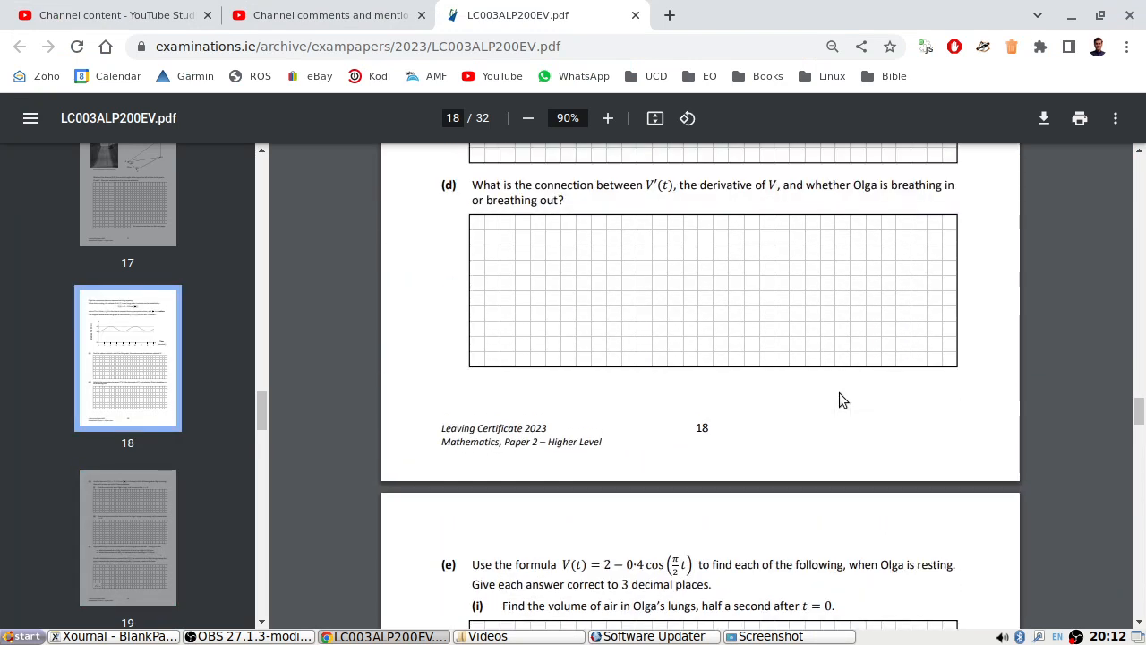
{"action": "scroll", "scroll_direction": "down", "scroll_amount": 3}
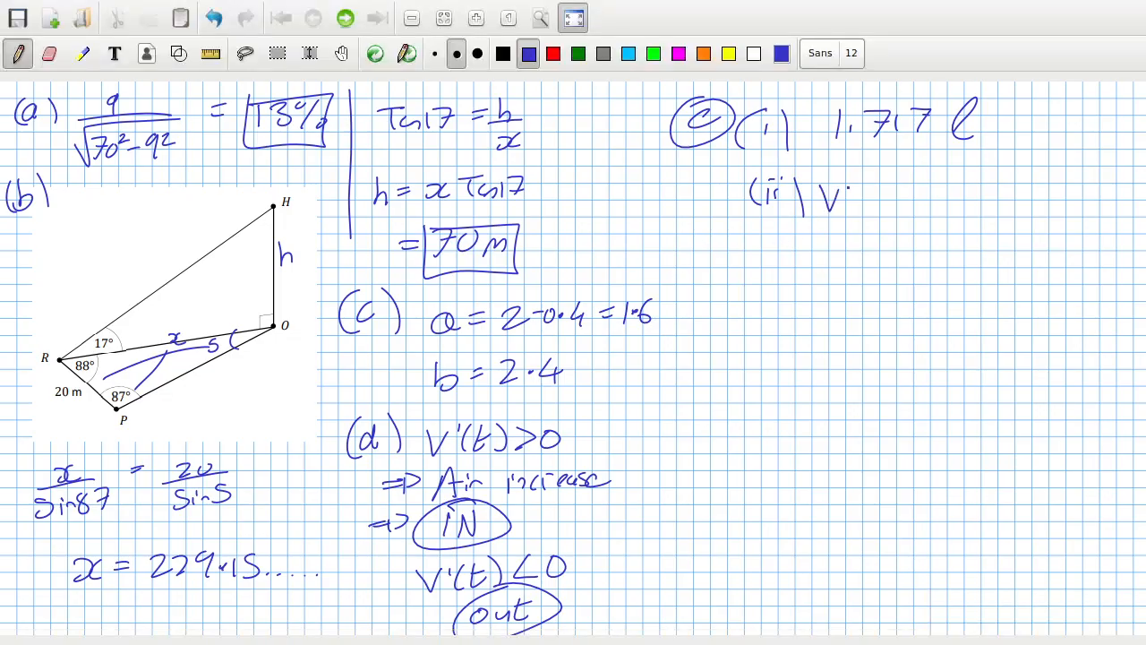
Handwrite V′(t) = +0.4(π/2)sin(πt/2) = 0.444 l/sec under part (e)(ii).
{"action": "left_click", "coordinate": [387, 636]}
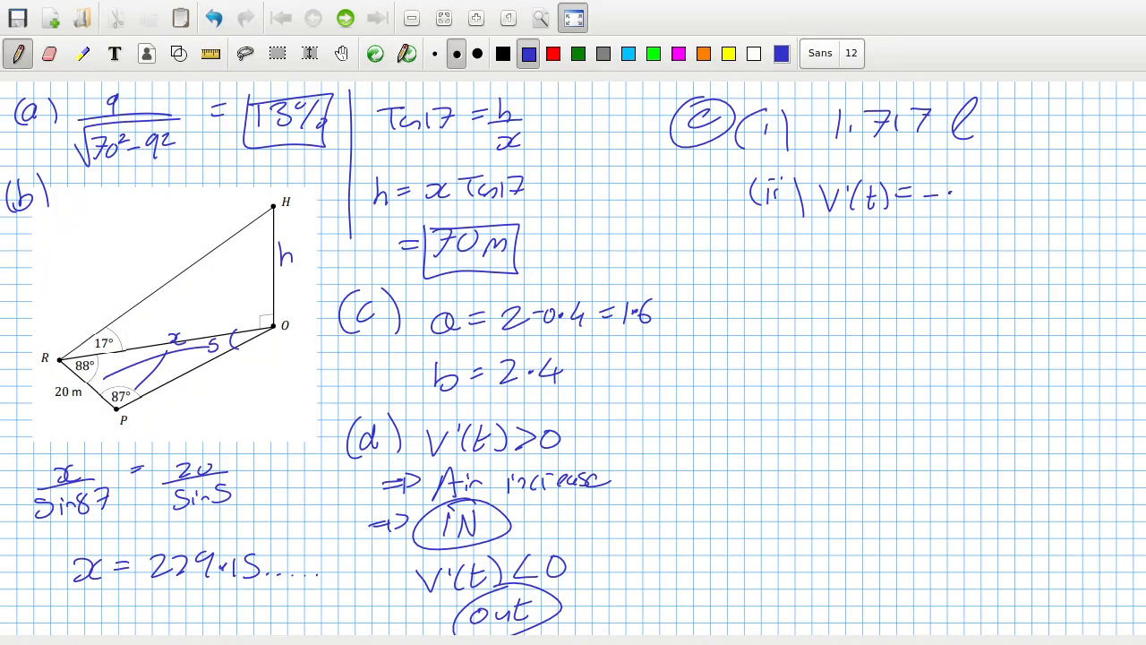
{"action": "type", "text": "+0.4."}
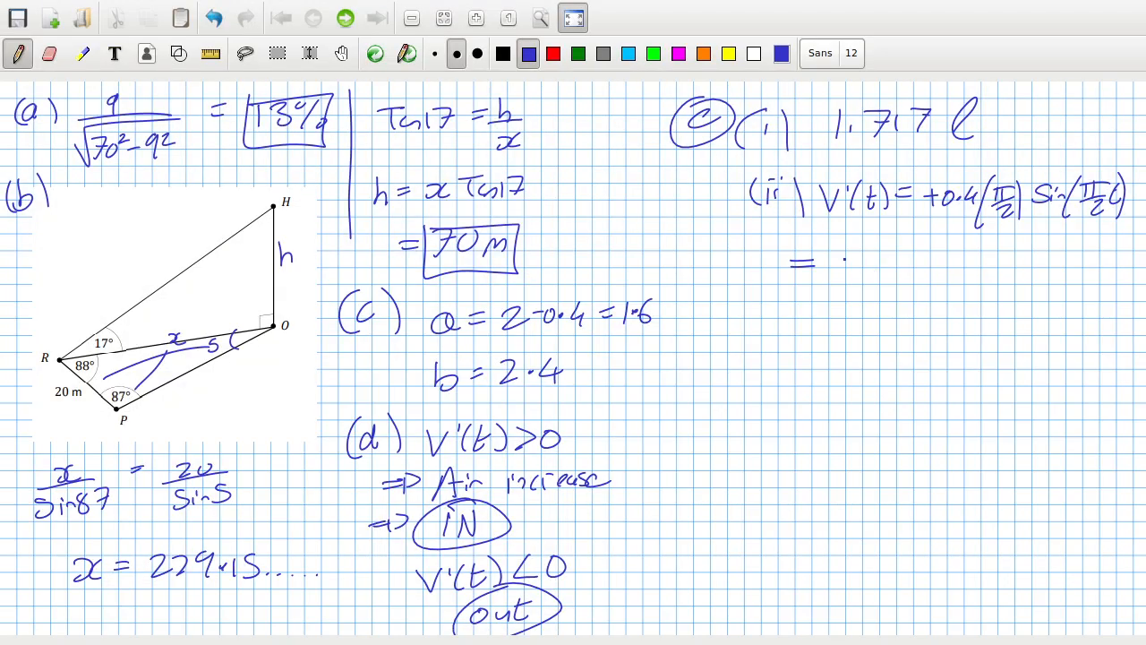
{"action": "left_click_drag", "start_coordinate": [833, 261], "coordinate": [941, 262]}
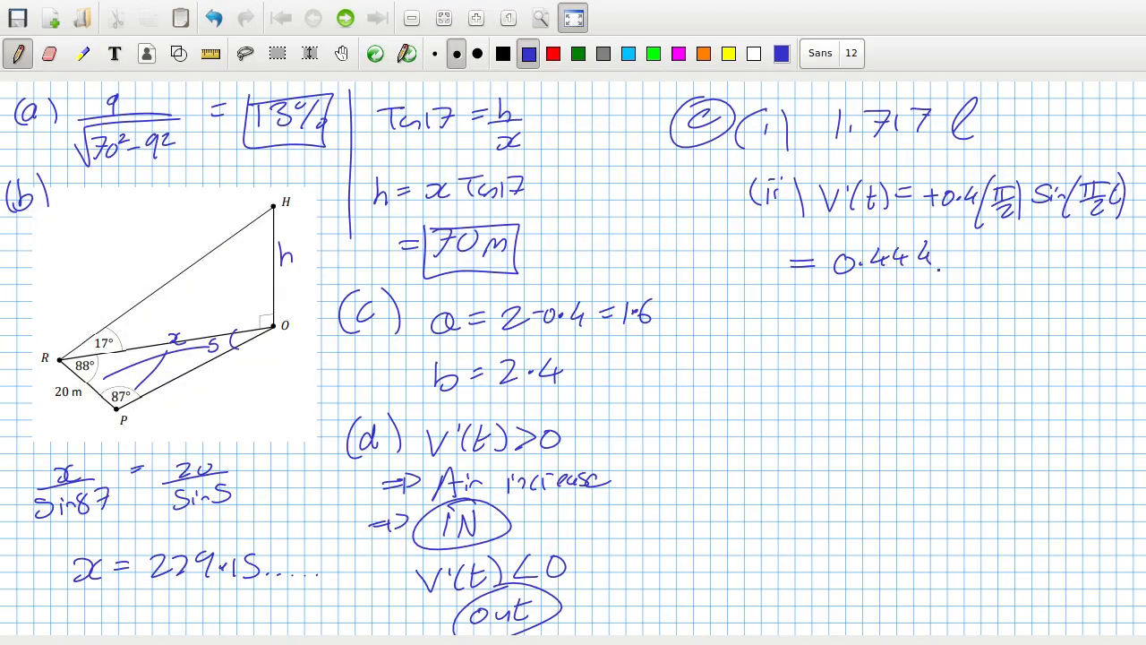
{"action": "type", "text": "l/sa"}
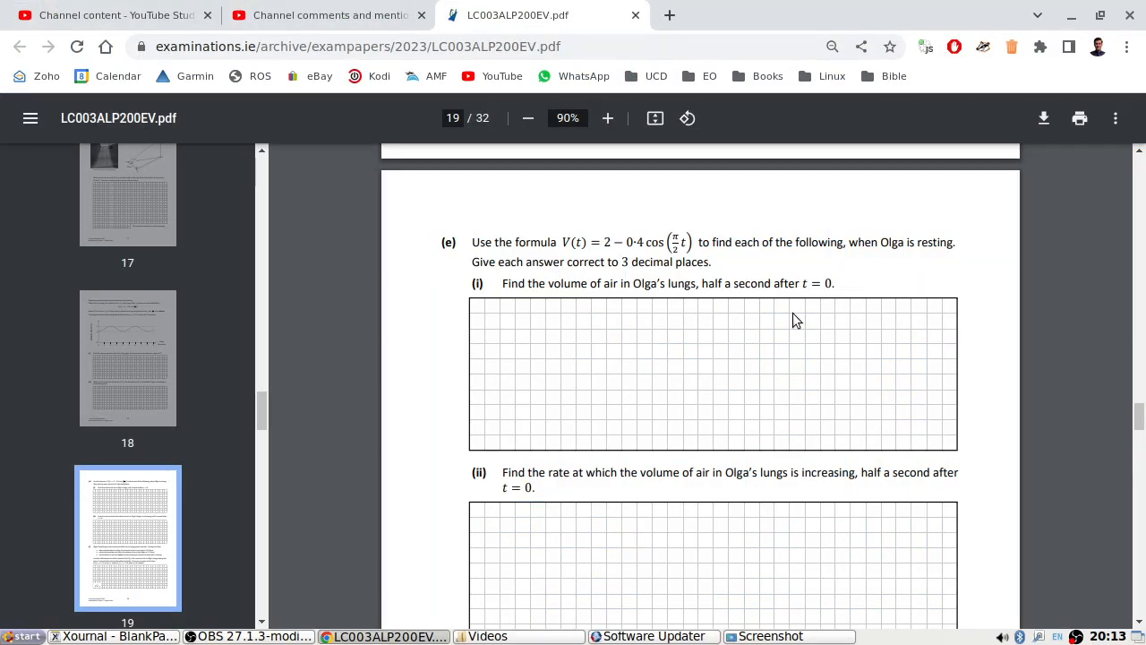
Scroll the exam PDF down past part (e)(ii) to part (f) on Olga's breathing.
{"action": "scroll", "scroll_direction": "down", "scroll_amount": 3}
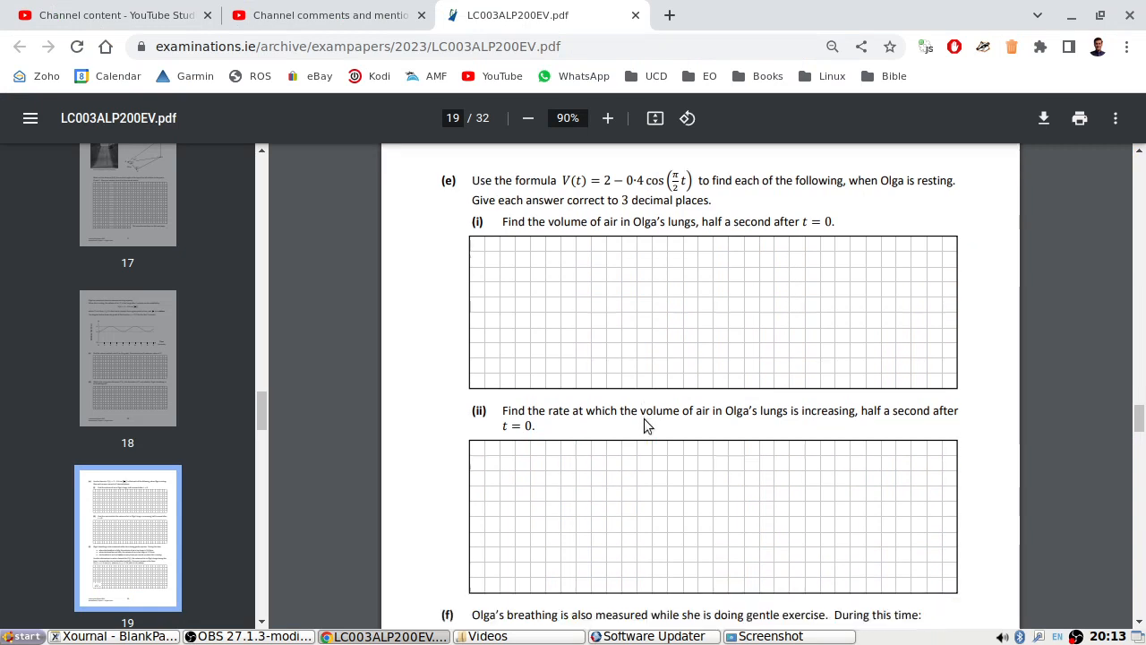
{"action": "scroll", "scroll_direction": "down", "scroll_amount": 3}
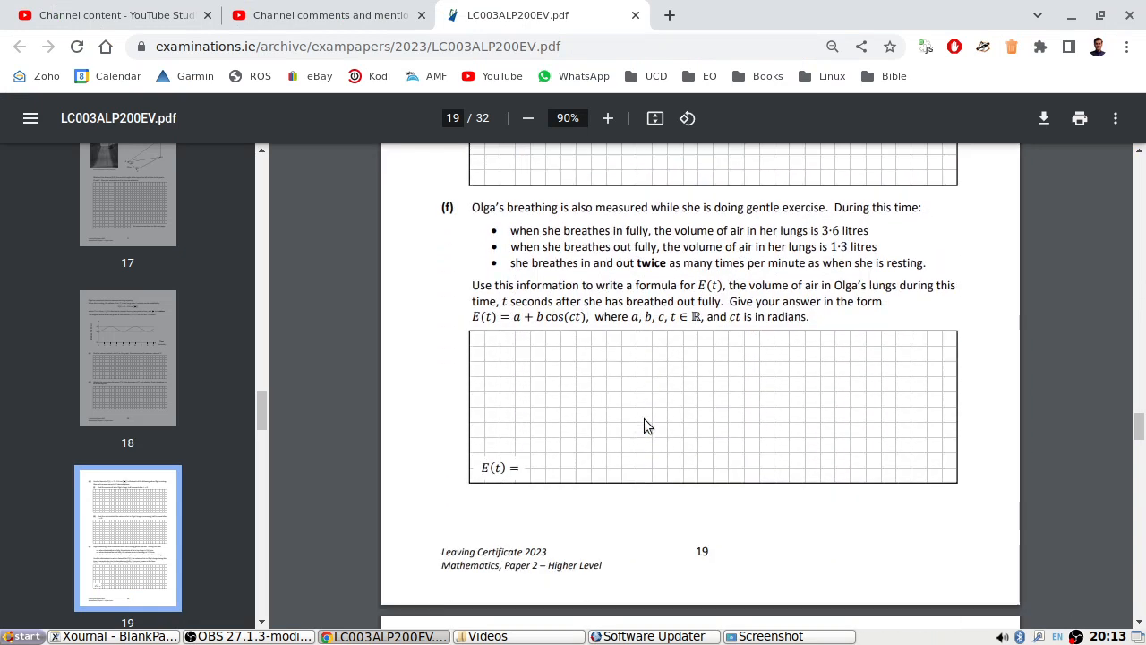
{"action": "scroll", "scroll_direction": "down", "scroll_amount": 3}
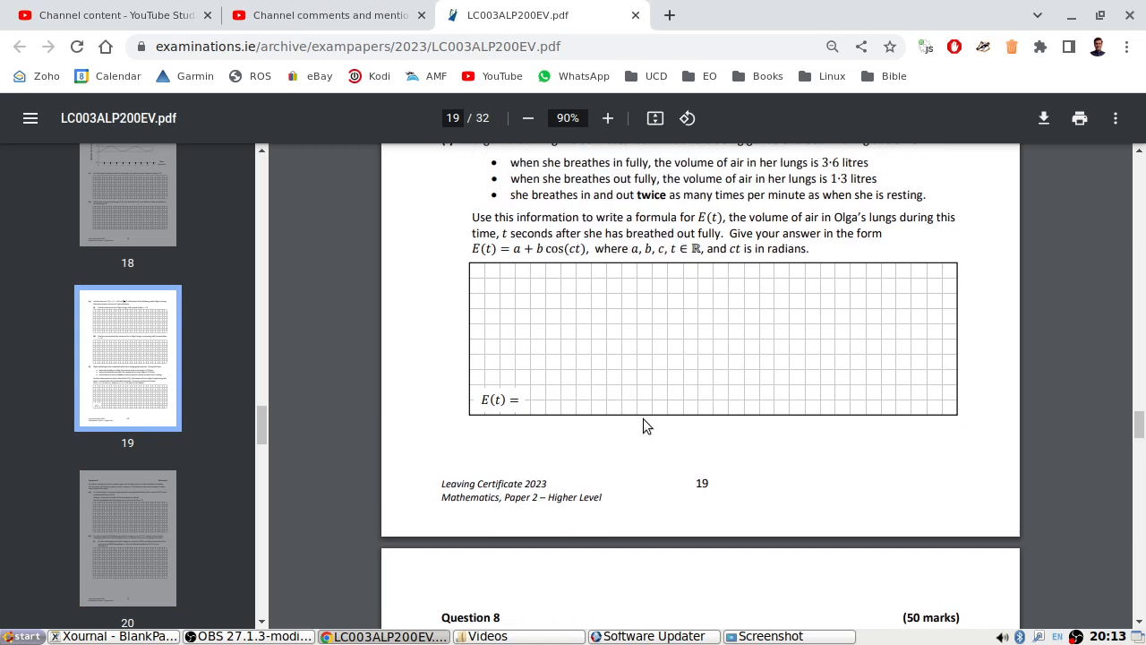
{"action": "scroll", "scroll_direction": "down", "scroll_amount": 3}
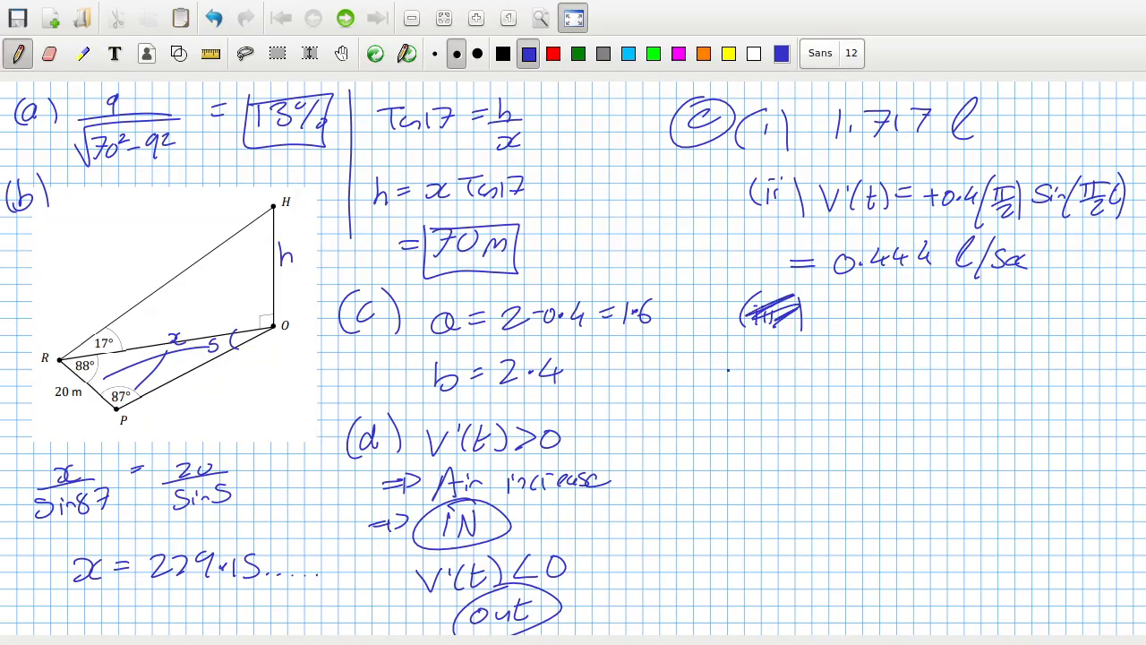
Scratch out the stray label beneath the part (e)(ii) answer in Xournal.
{"action": "left_click", "coordinate": [385, 636]}
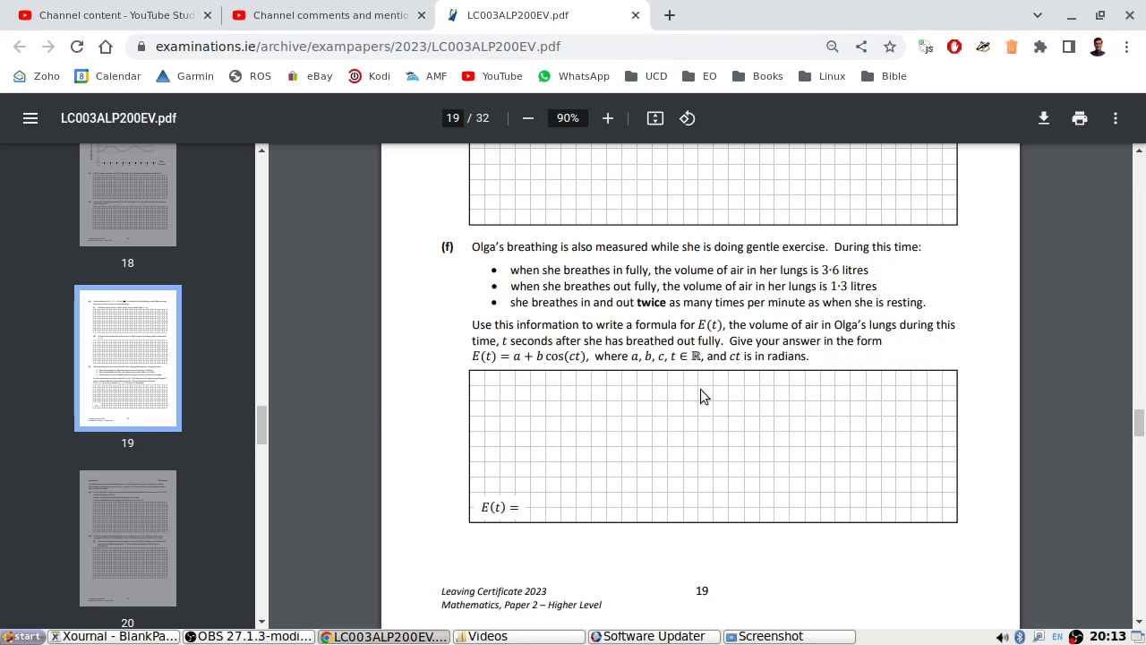
{"action": "left_click", "coordinate": [114, 636]}
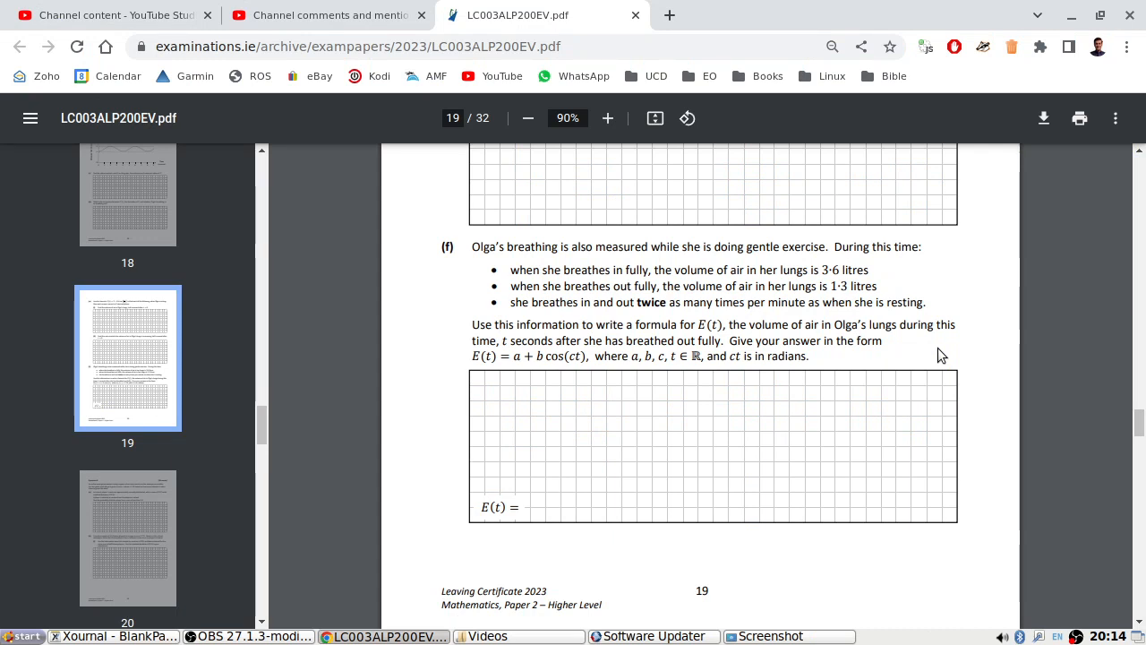
Begin the part (f) answer in Xournal, writing 2.45 + 1.15 and 'Cos.'.
{"action": "left_click", "coordinate": [112, 635]}
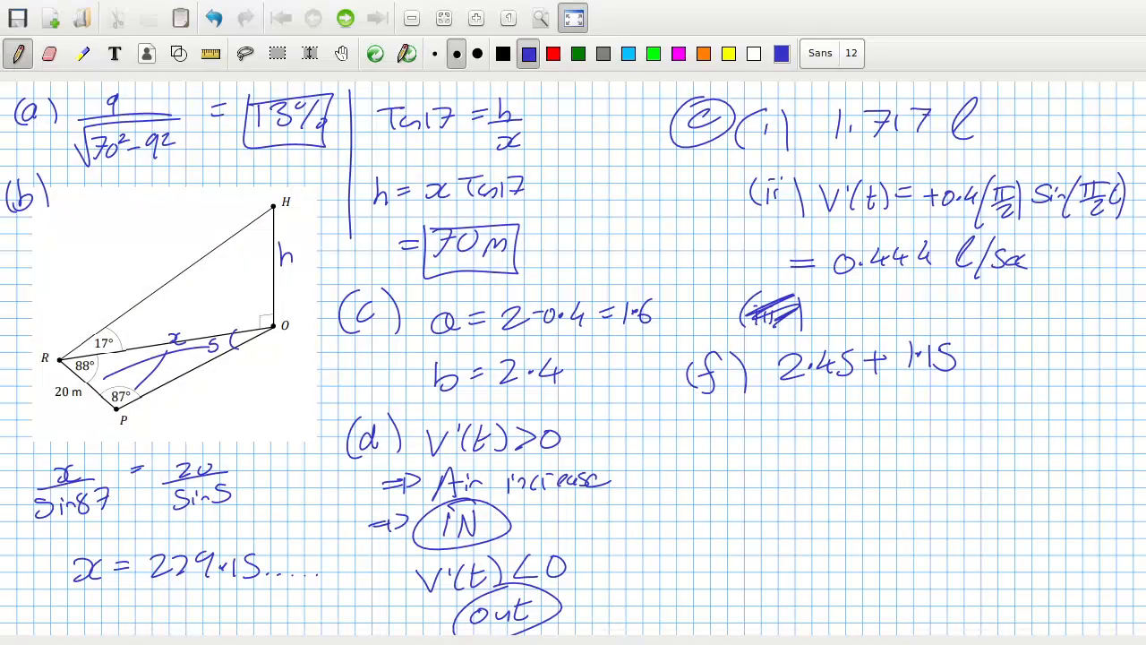
{"action": "type", "text": "Cos."}
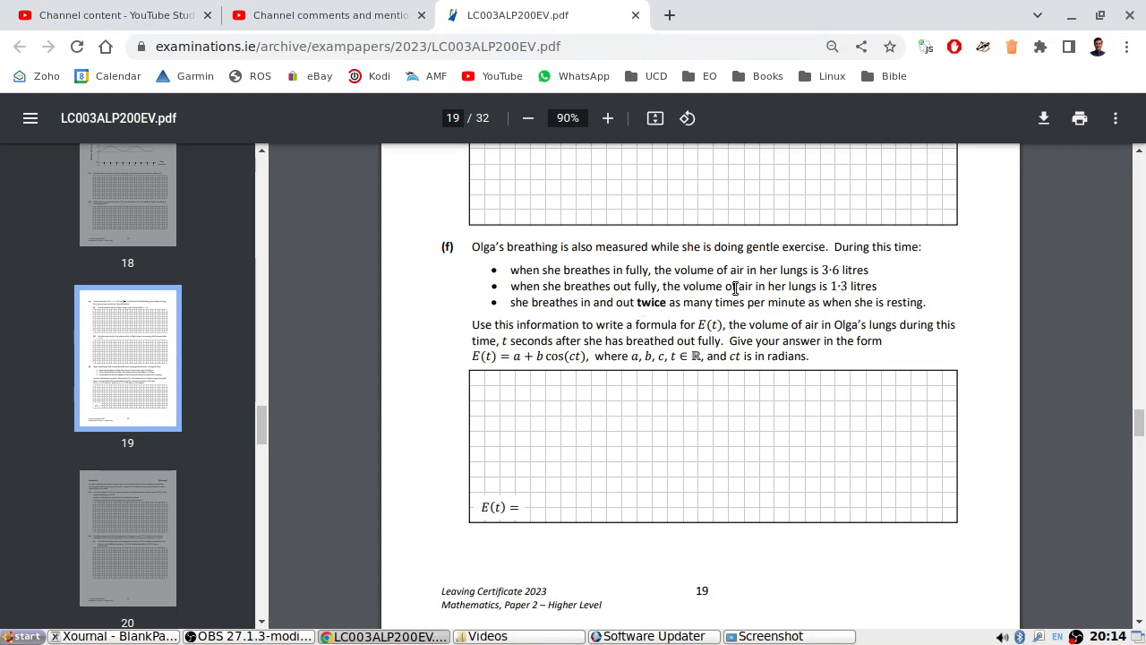
{"action": "mouse_move", "coordinate": [728, 357]}
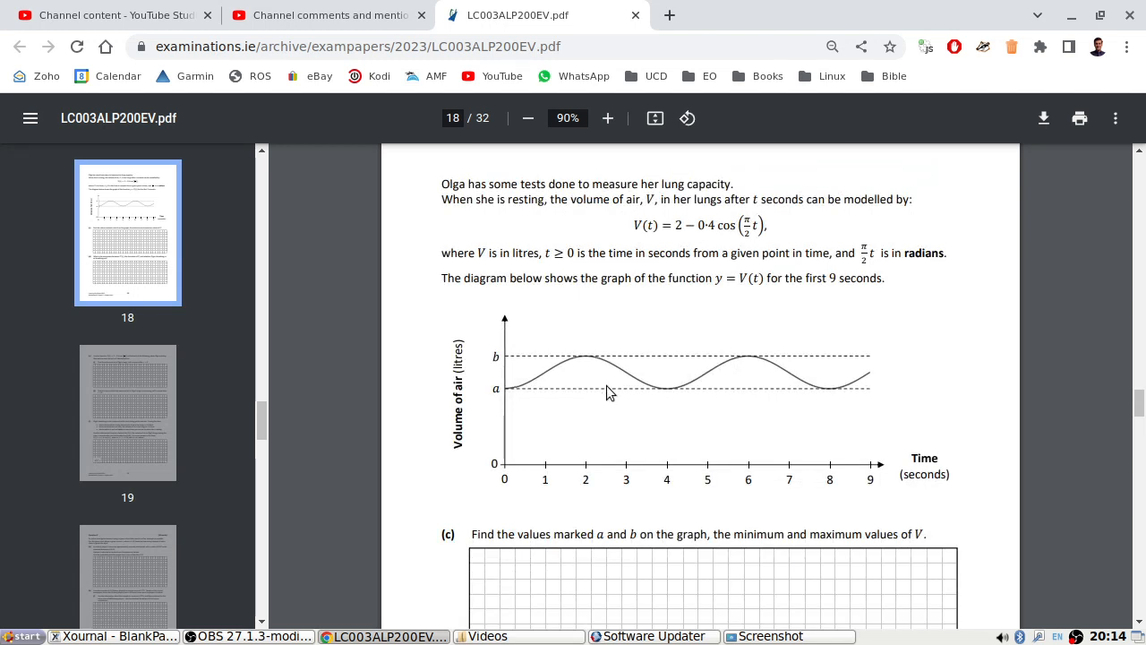
{"action": "mouse_move", "coordinate": [614, 395]}
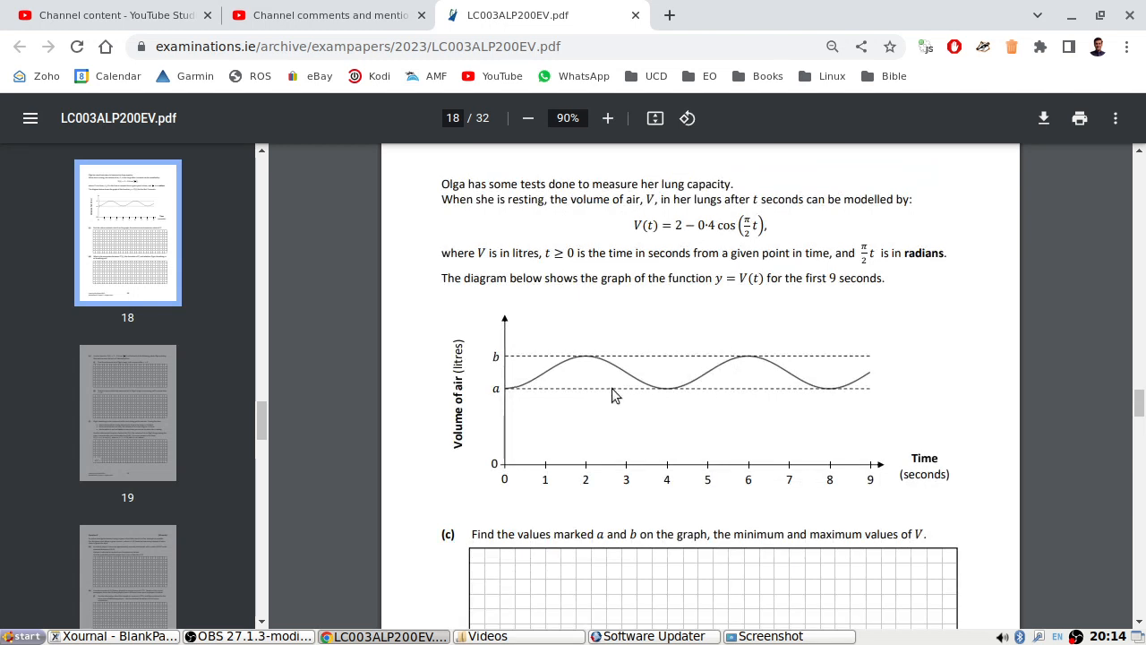
{"action": "mouse_move", "coordinate": [623, 390]}
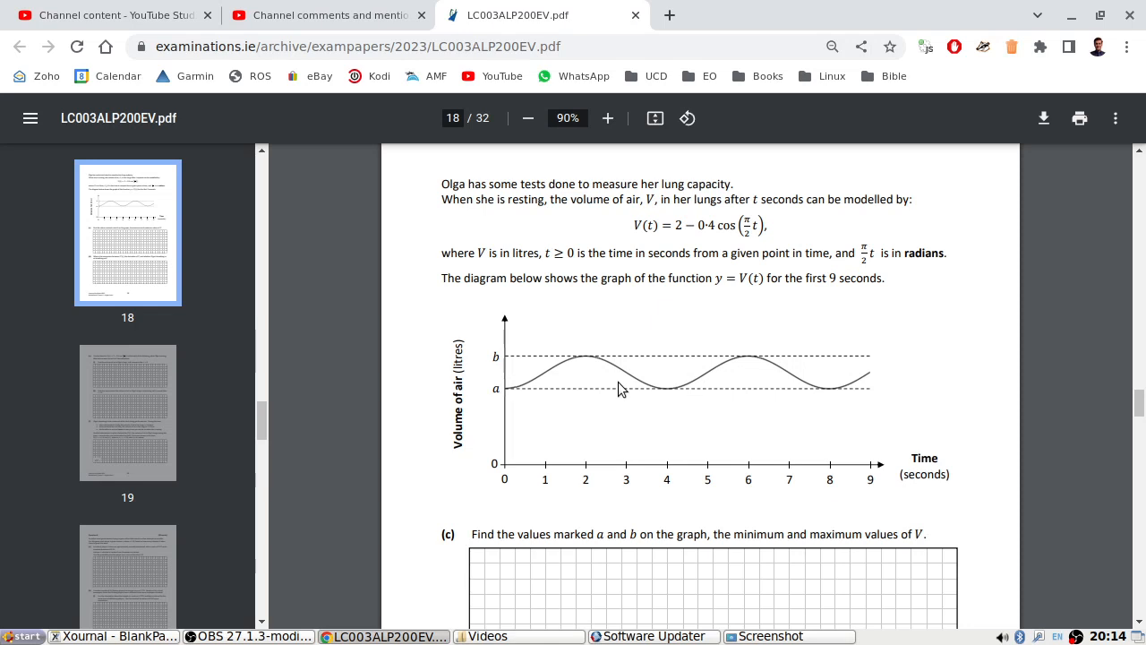
{"action": "mouse_move", "coordinate": [732, 389]}
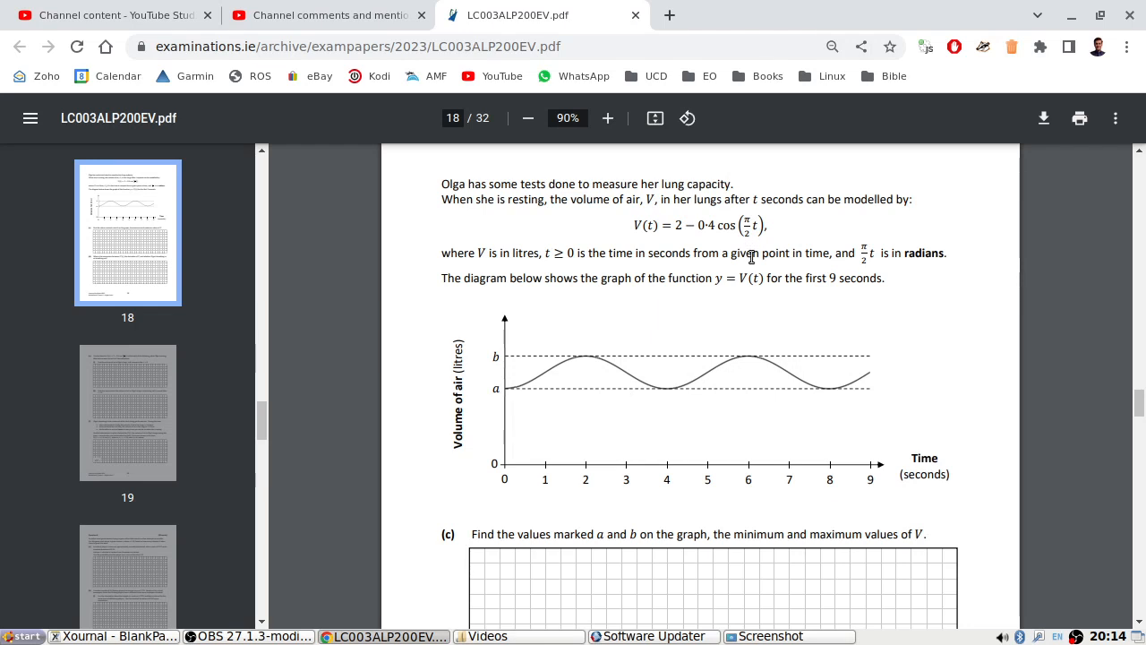
{"action": "mouse_move", "coordinate": [744, 291]}
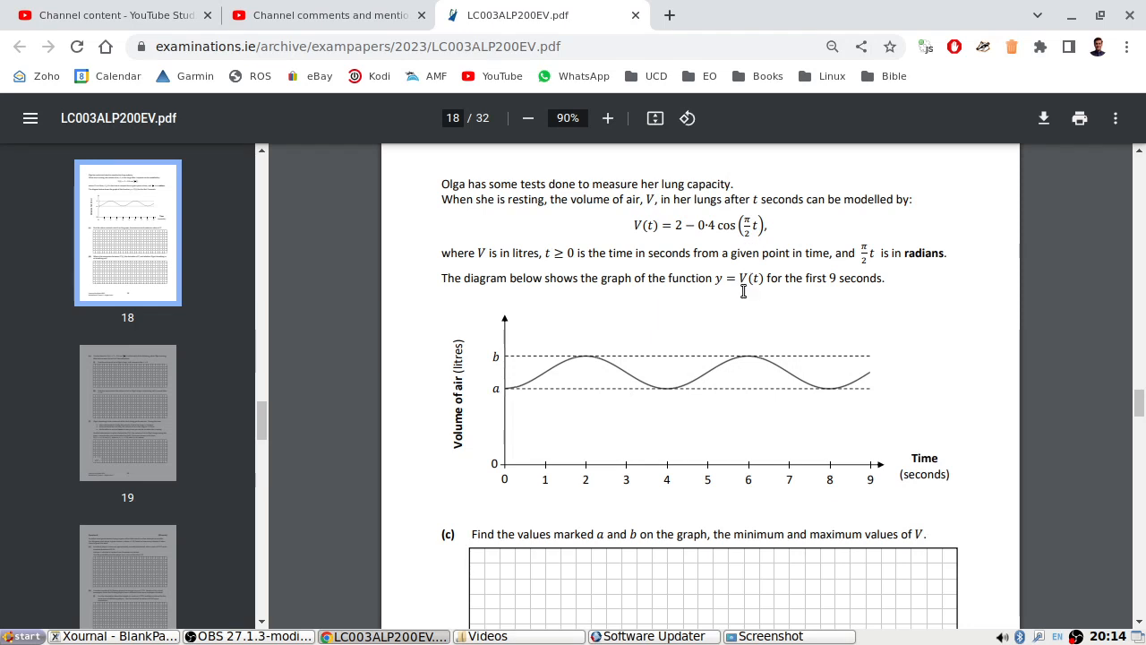
Recheck the V(t) graph, then write πt in the cosine brackets: 2.45 + 1.15cos(πt).
{"action": "scroll", "scroll_direction": "down", "scroll_amount": 3}
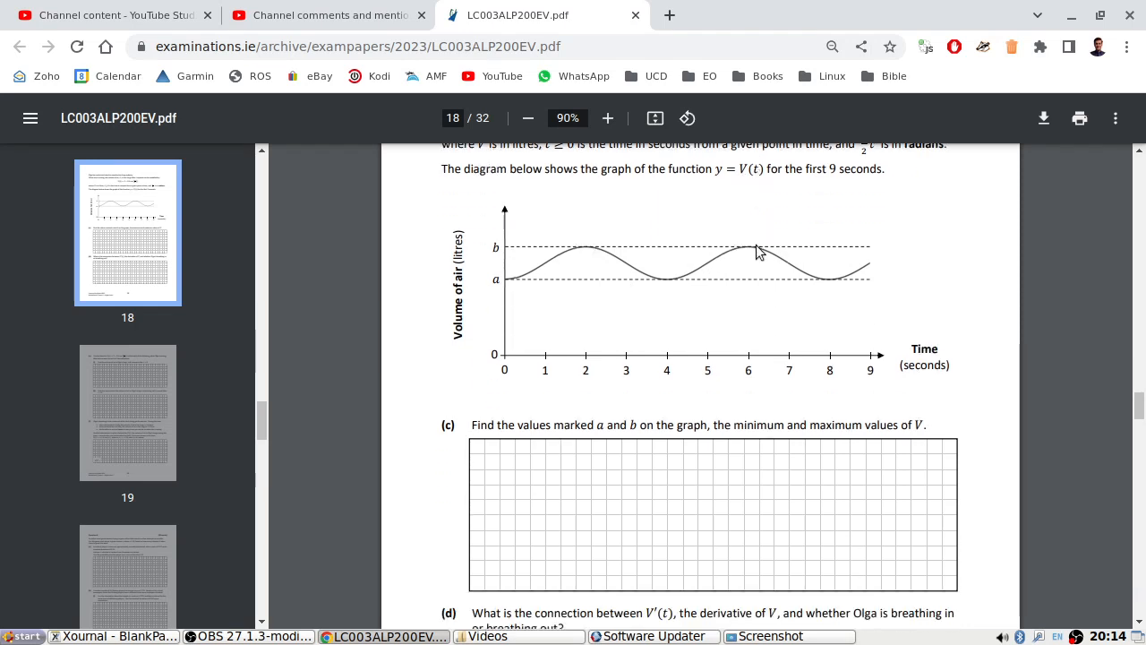
{"action": "scroll", "scroll_direction": "down", "scroll_amount": 3}
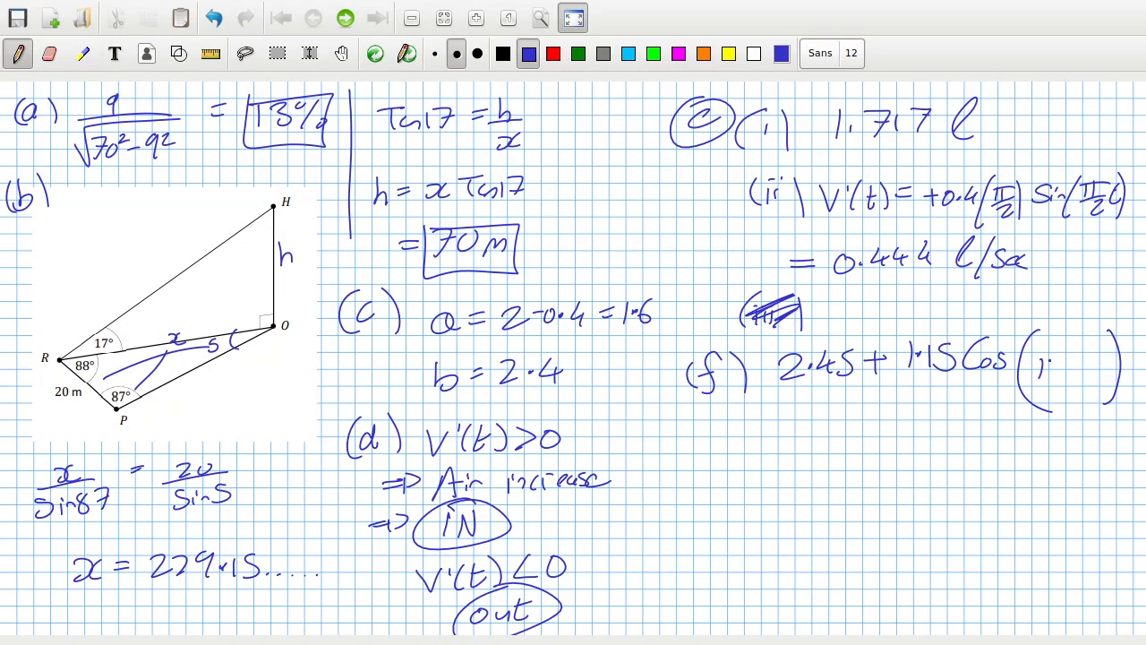
{"action": "left_click_drag", "start_coordinate": [1039, 367], "coordinate": [1071, 362]}
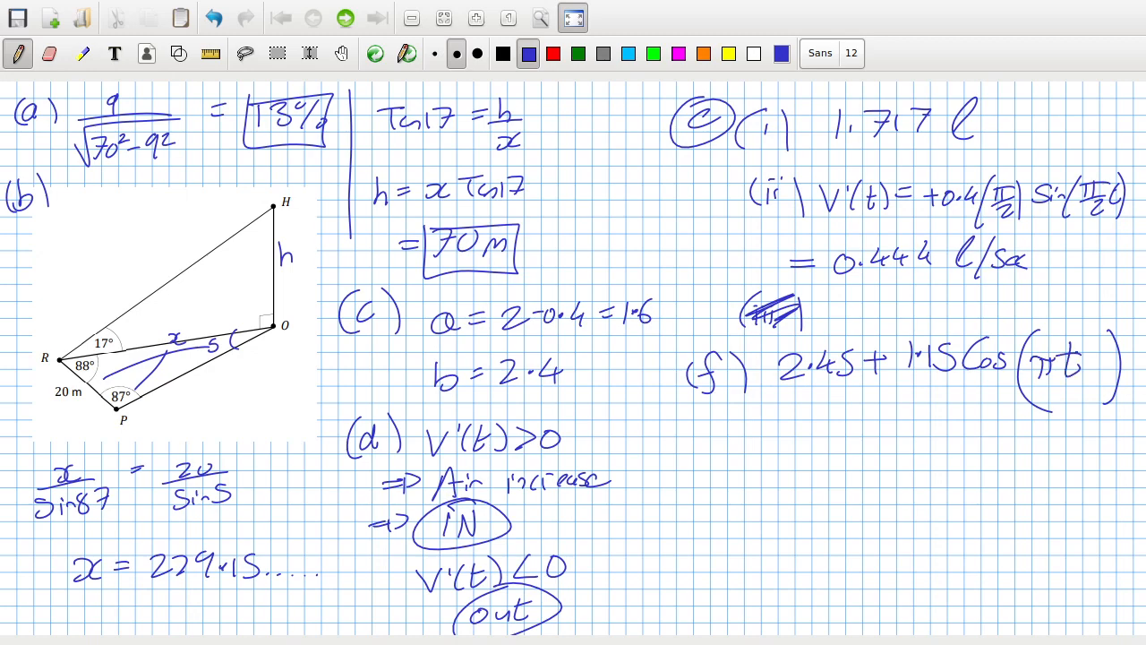